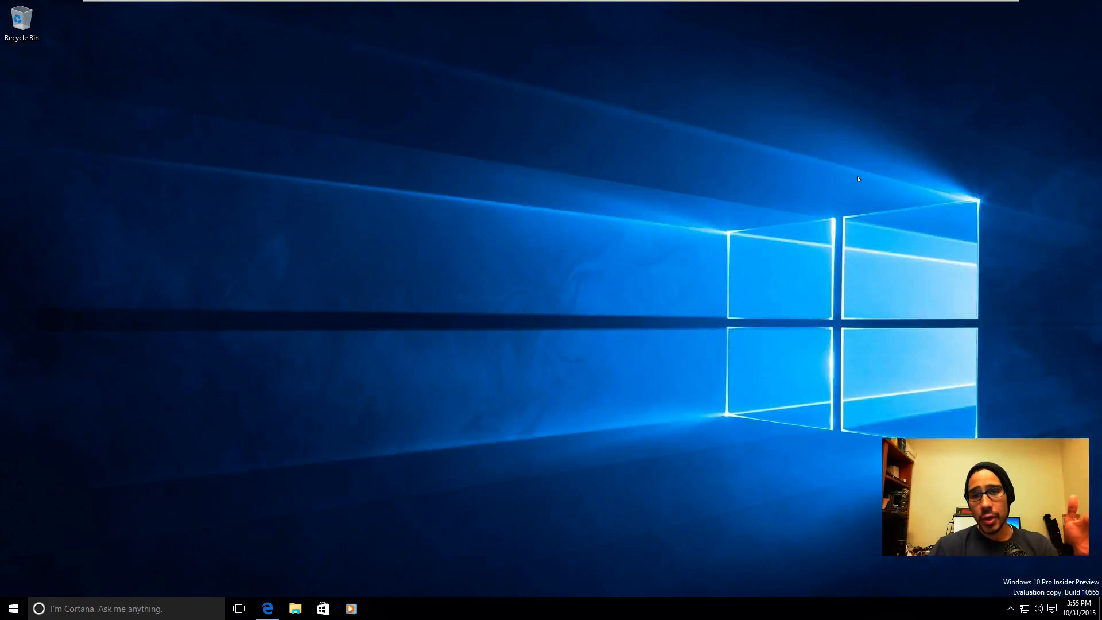
mouse_move(291, 453)
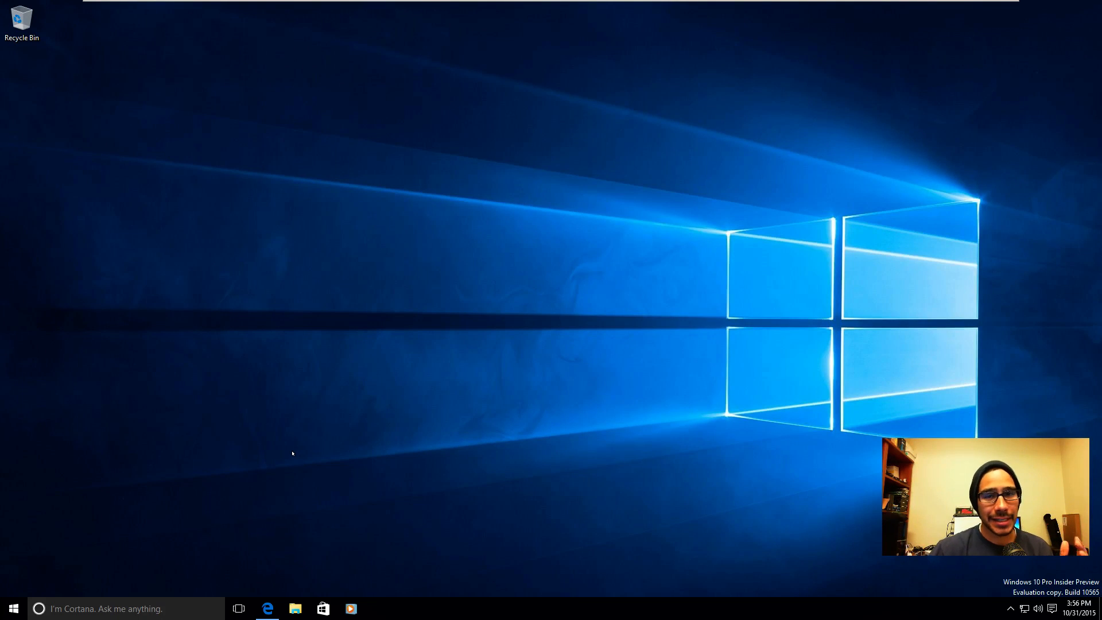
mouse_move(172, 470)
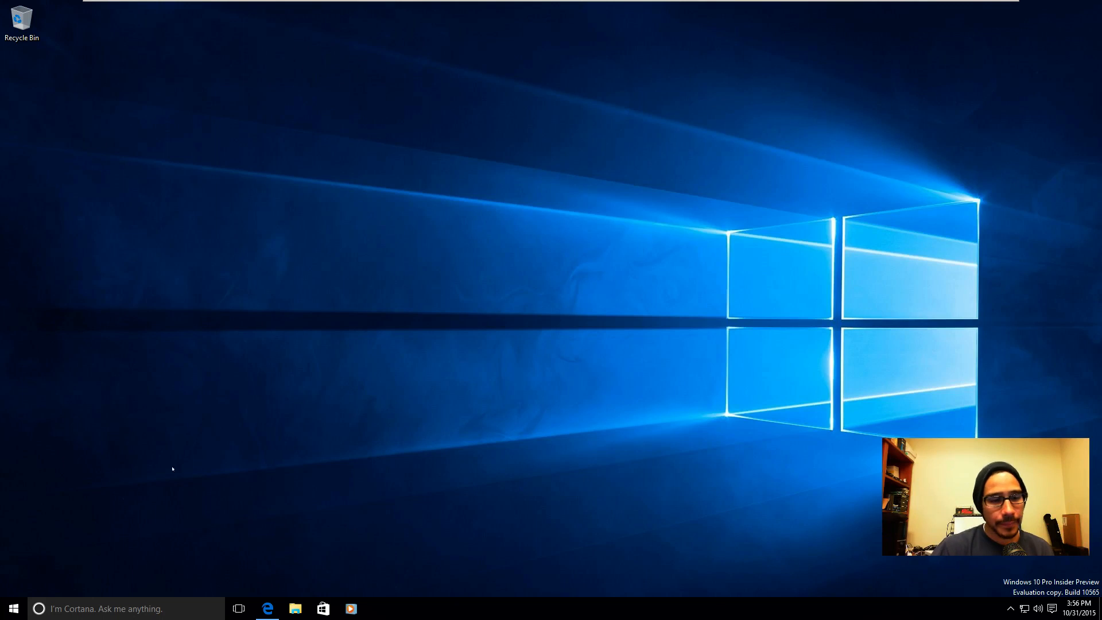
- Go from Start to Settings > Update & Security > Recovery, showing Reset this PC and Go back to Windows 7
left_click(13, 609)
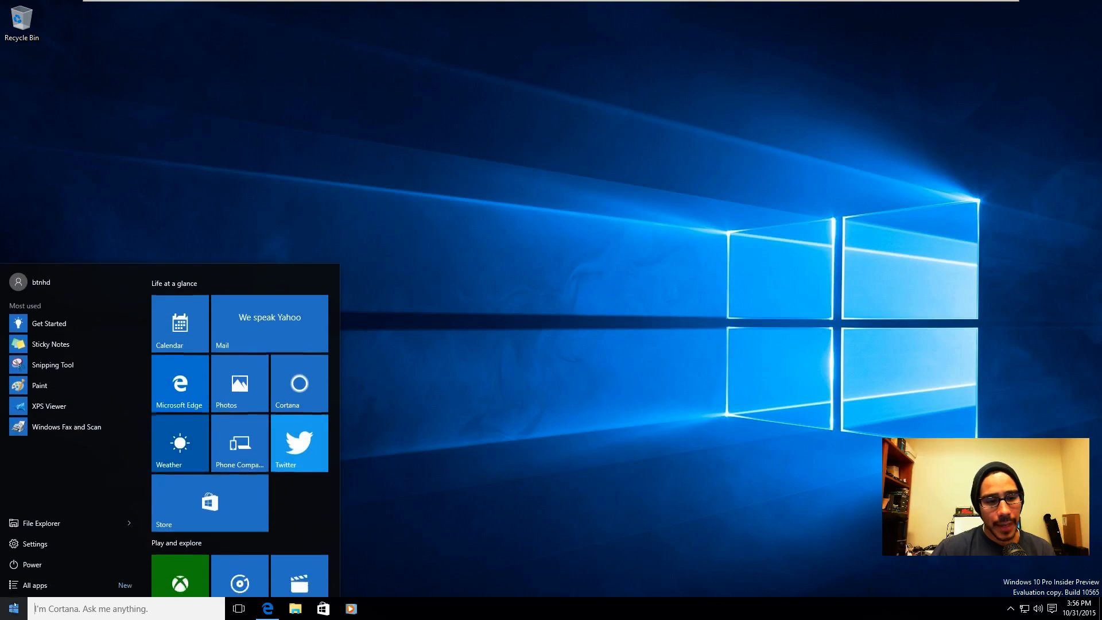
left_click(35, 543)
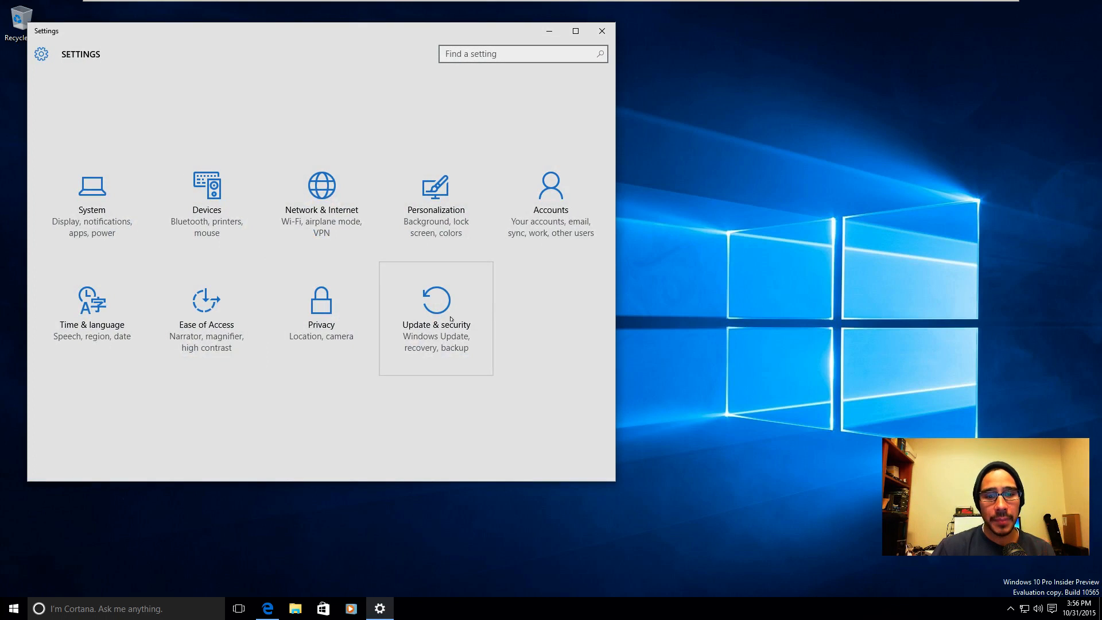
left_click(437, 317)
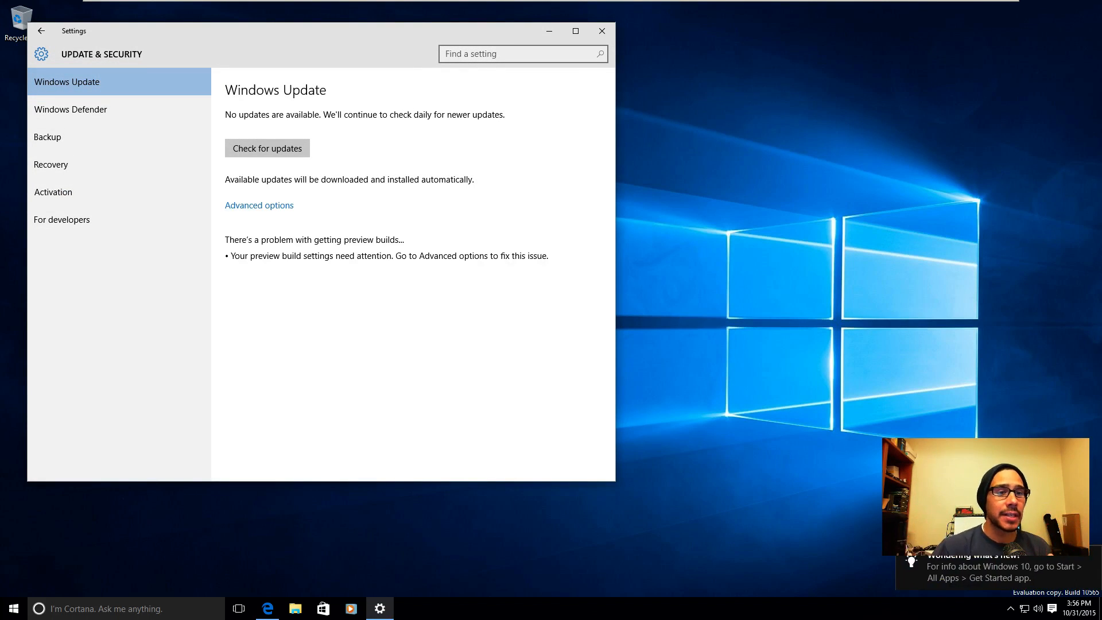
left_click(51, 164)
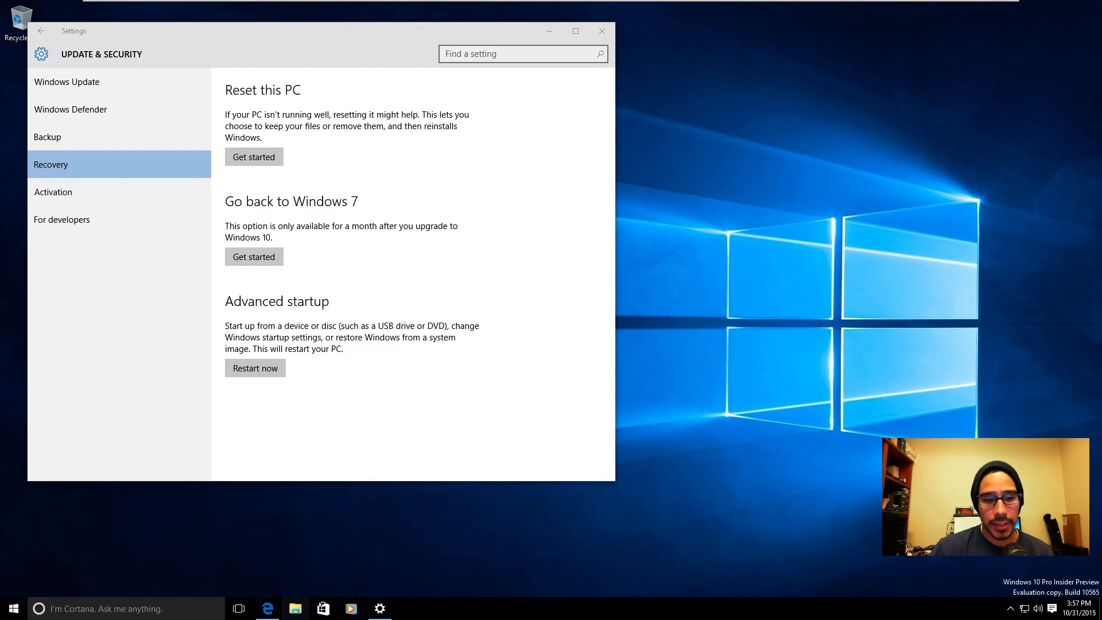
- Browse Local Disk (C:) in File Explorer and enter the Windows.old folder
left_click(295, 609)
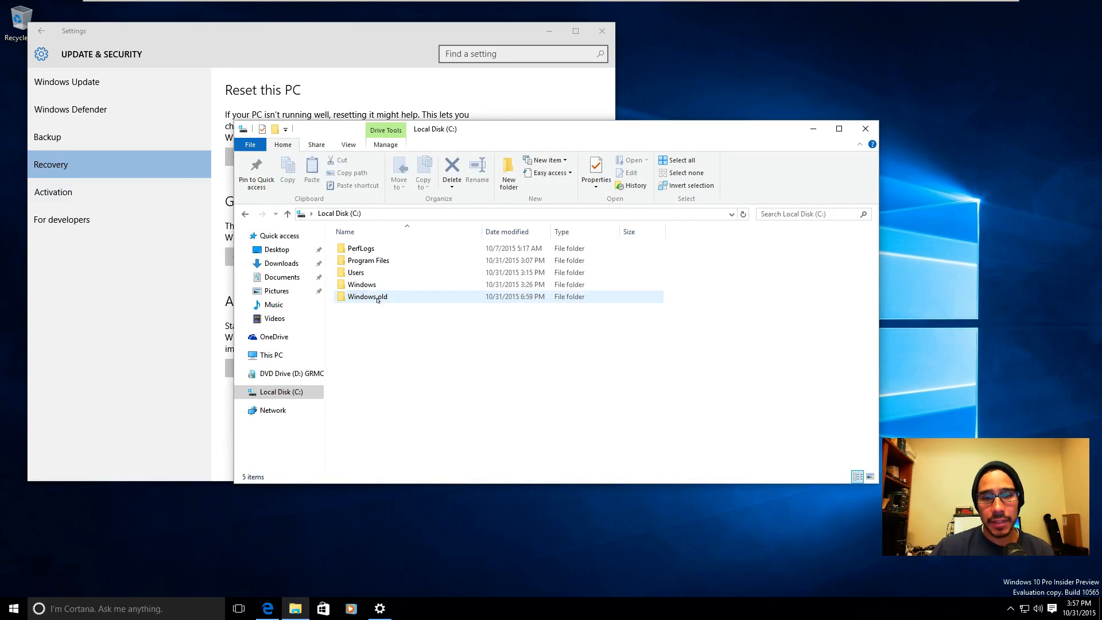
double_click(367, 297)
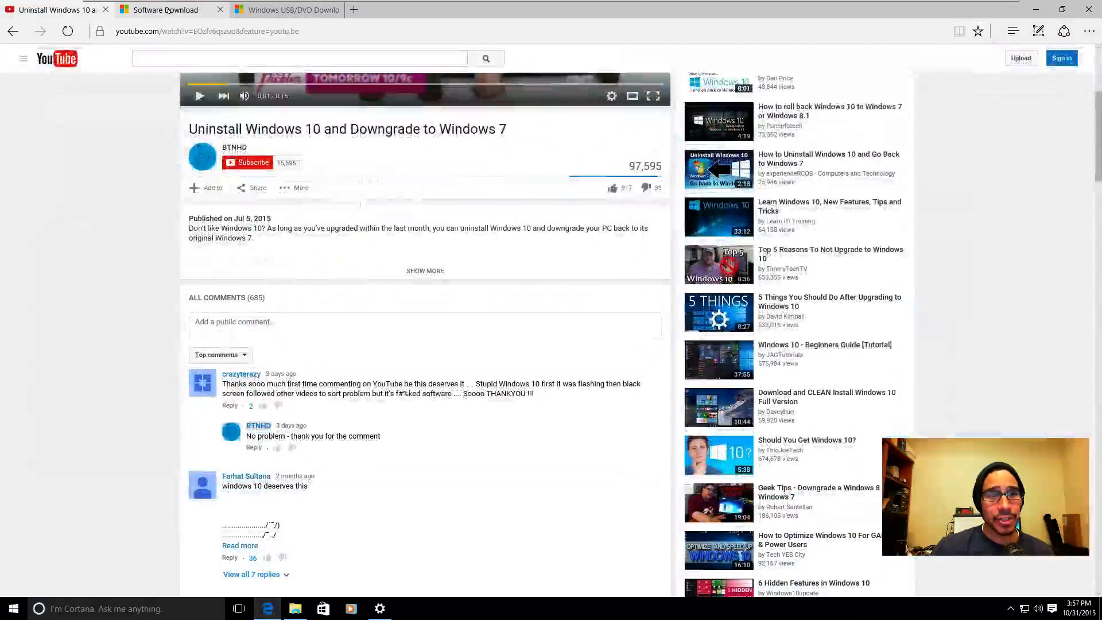
- Switch Edge to the Microsoft Software Download home page with Windows 10, 8.1 and 7
left_click(165, 10)
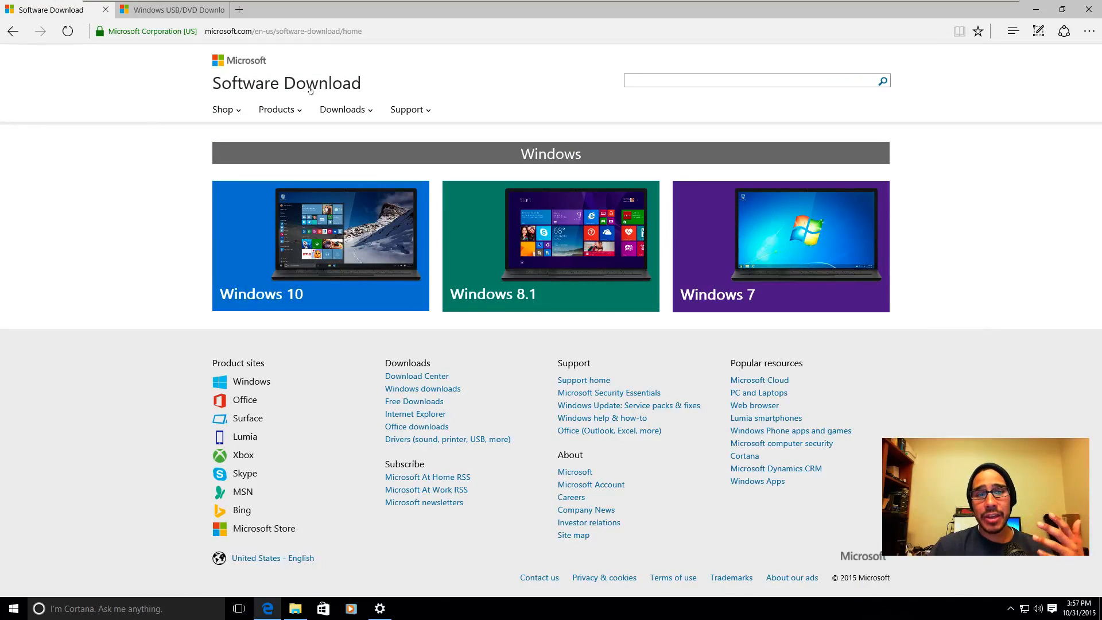
mouse_move(524, 202)
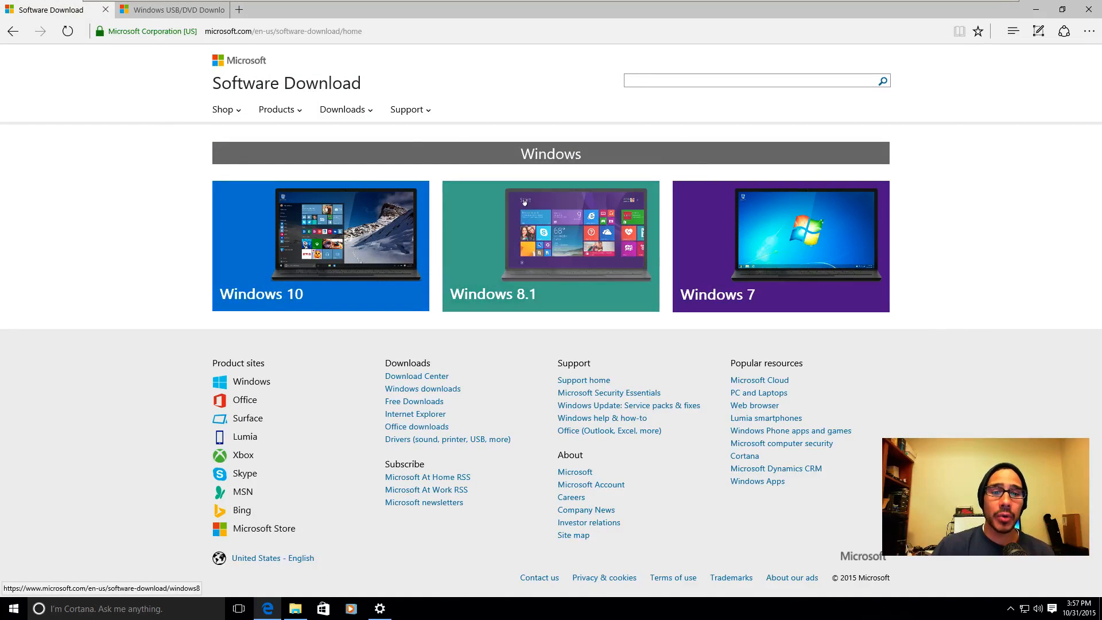
mouse_move(524, 202)
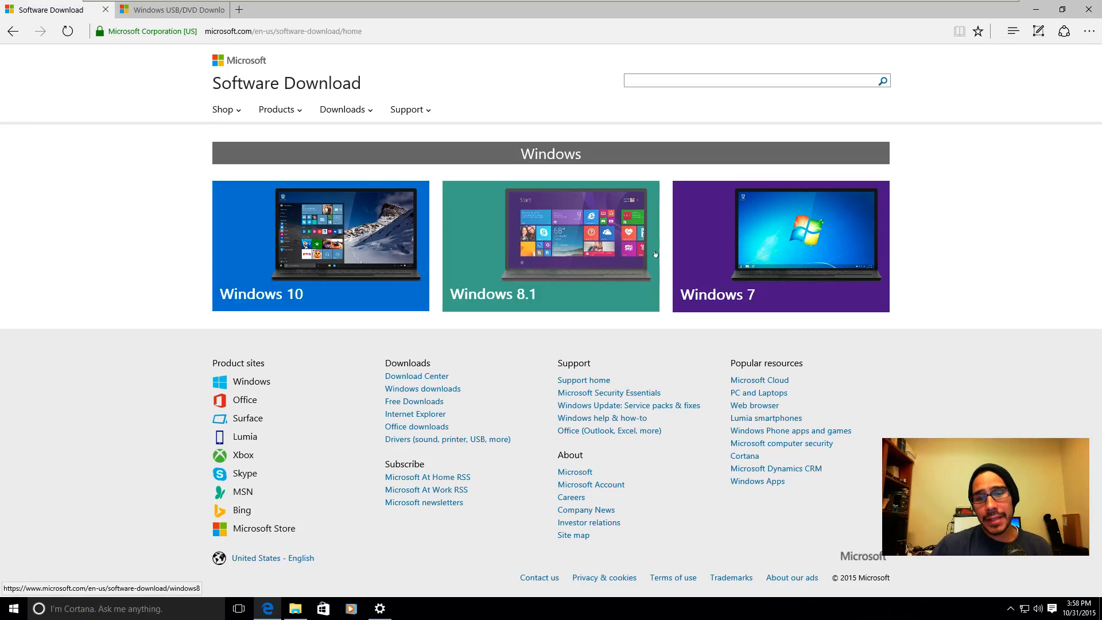
mouse_move(447, 421)
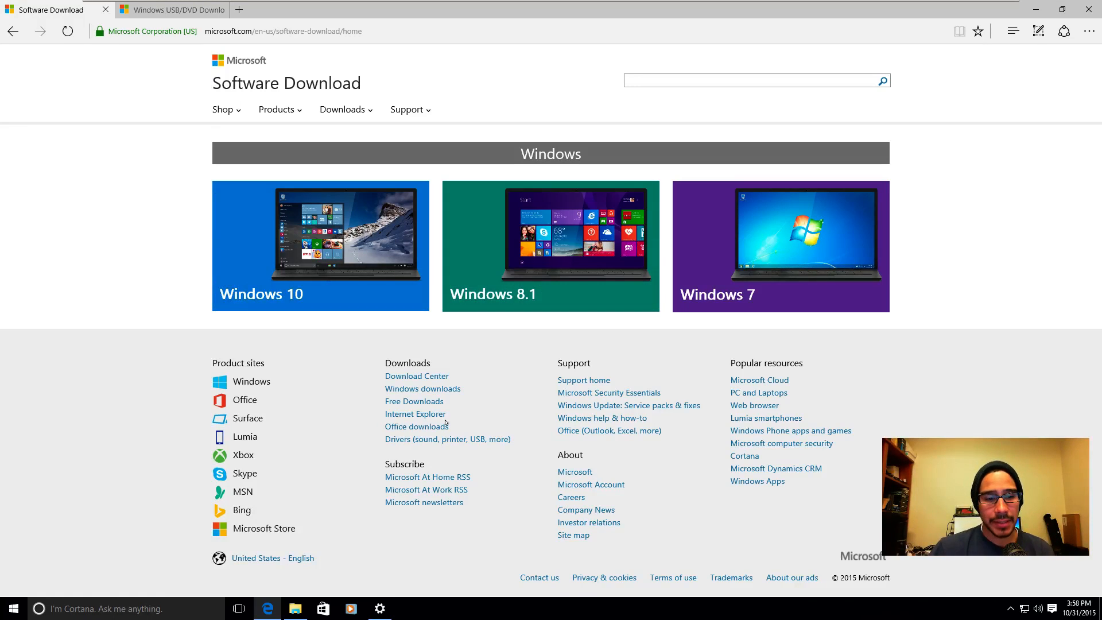
mouse_move(356, 484)
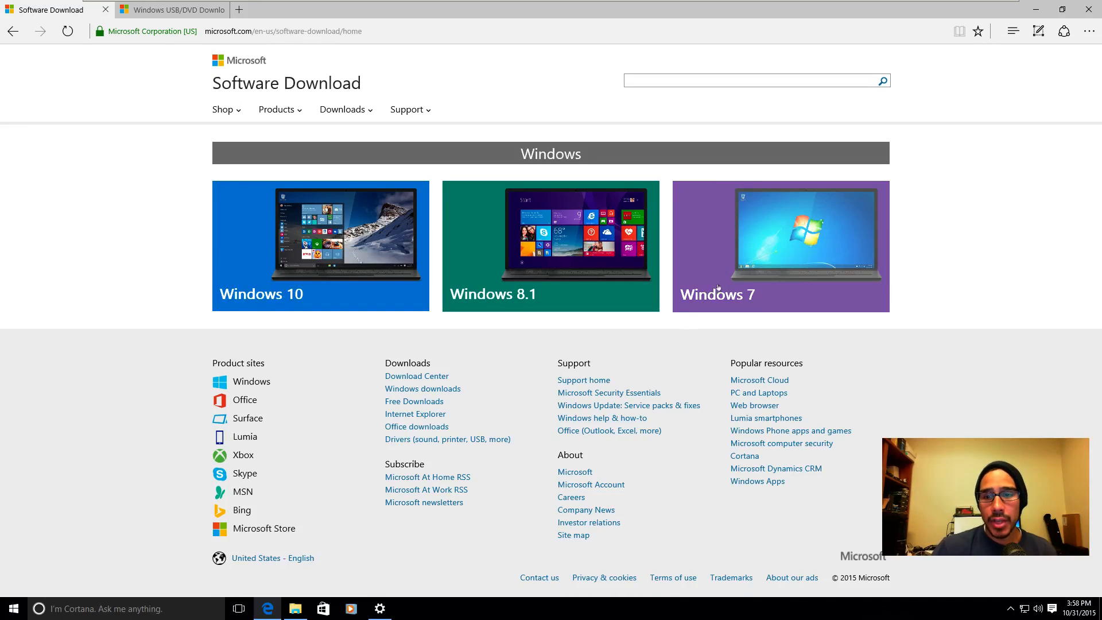
- Reach the Windows 7 ISO page's product key field, then the Windows USB/DVD Download Tool page
left_click(780, 246)
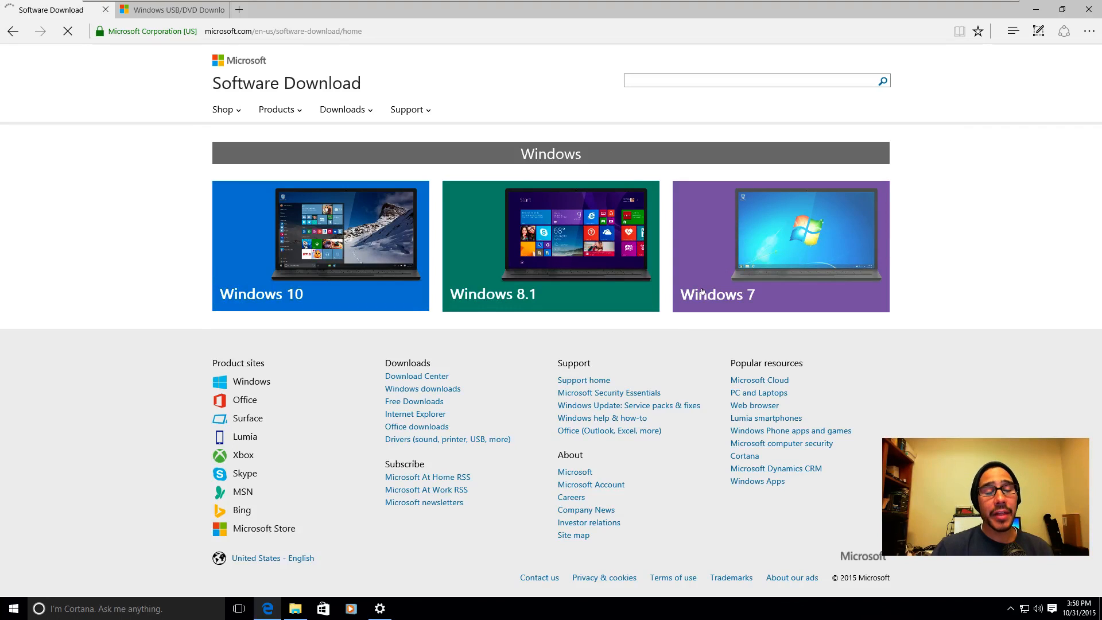
left_click(780, 246)
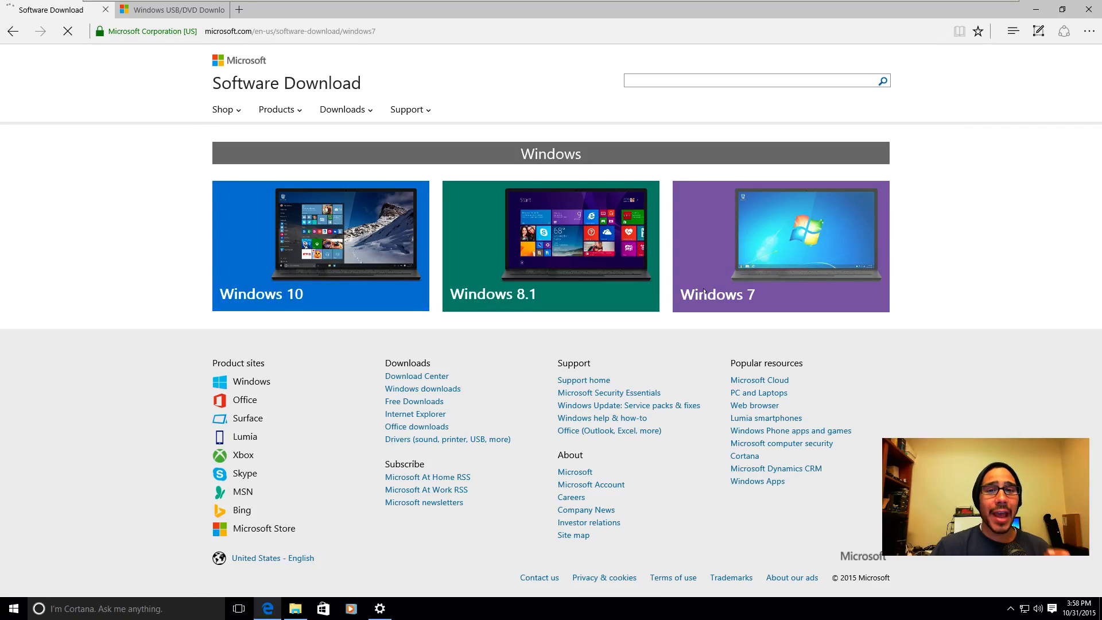
left_click(781, 246)
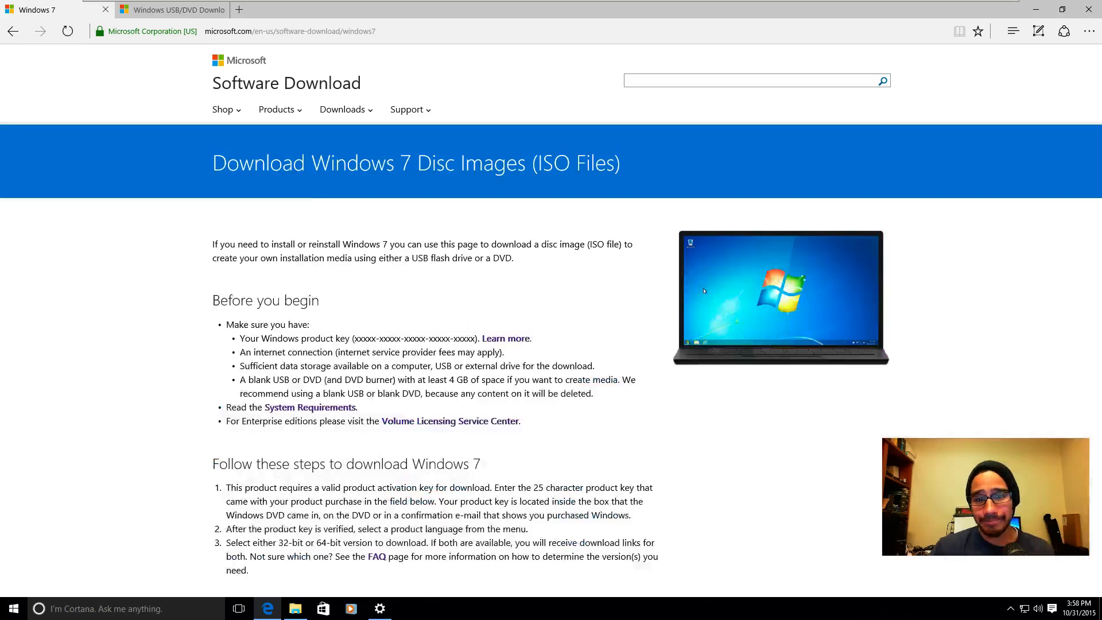
scroll("down", 3)
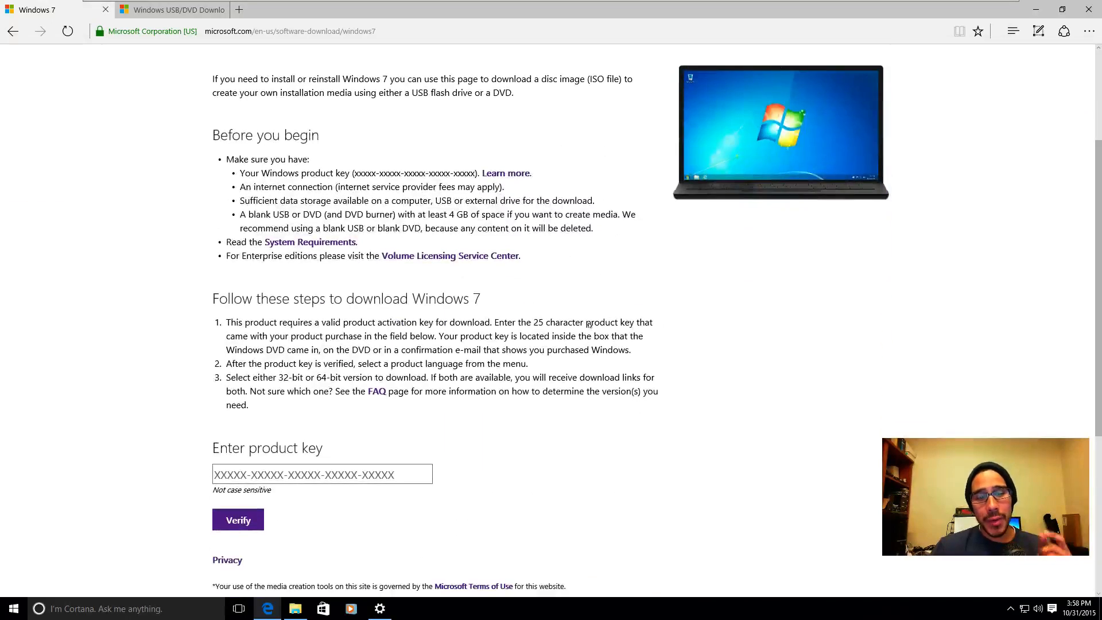
scroll("up", 3)
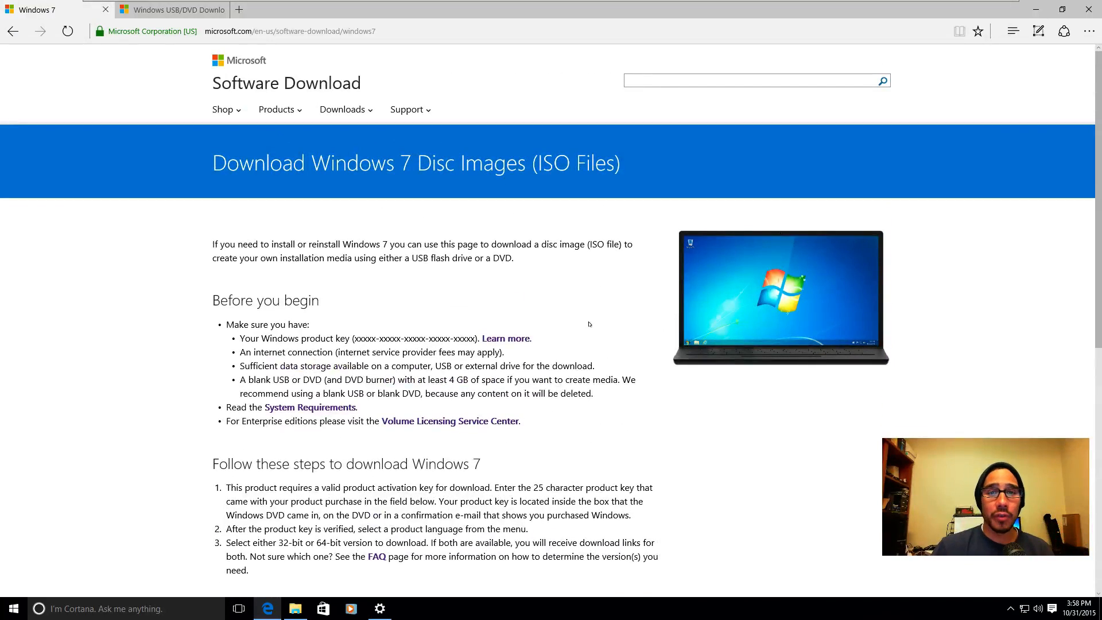
scroll("down", 3)
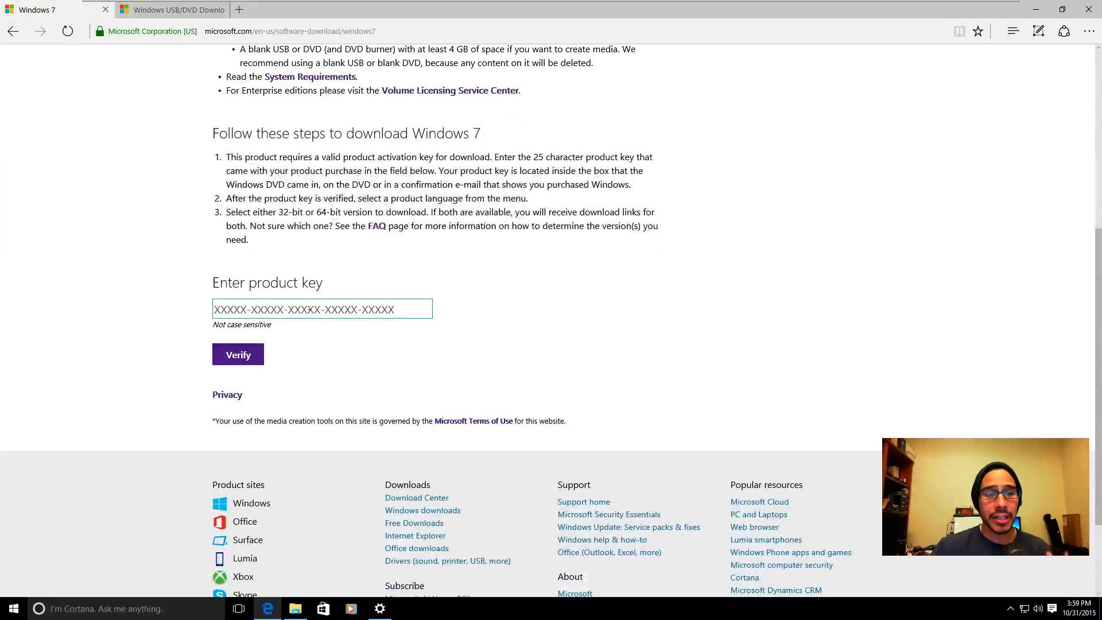
left_click(321, 309)
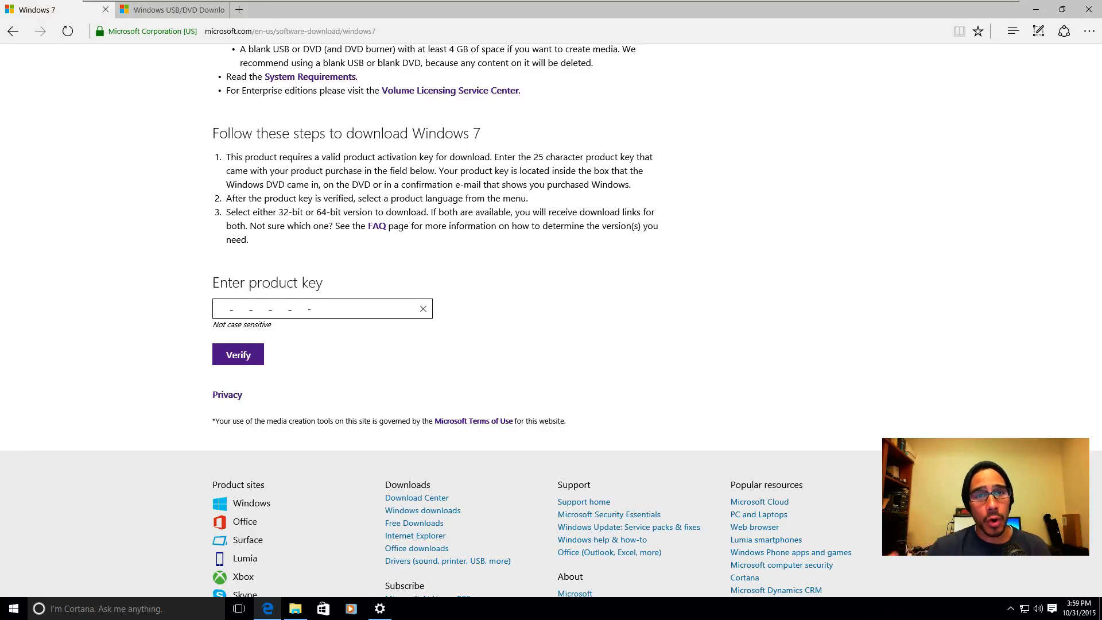
left_click(317, 309)
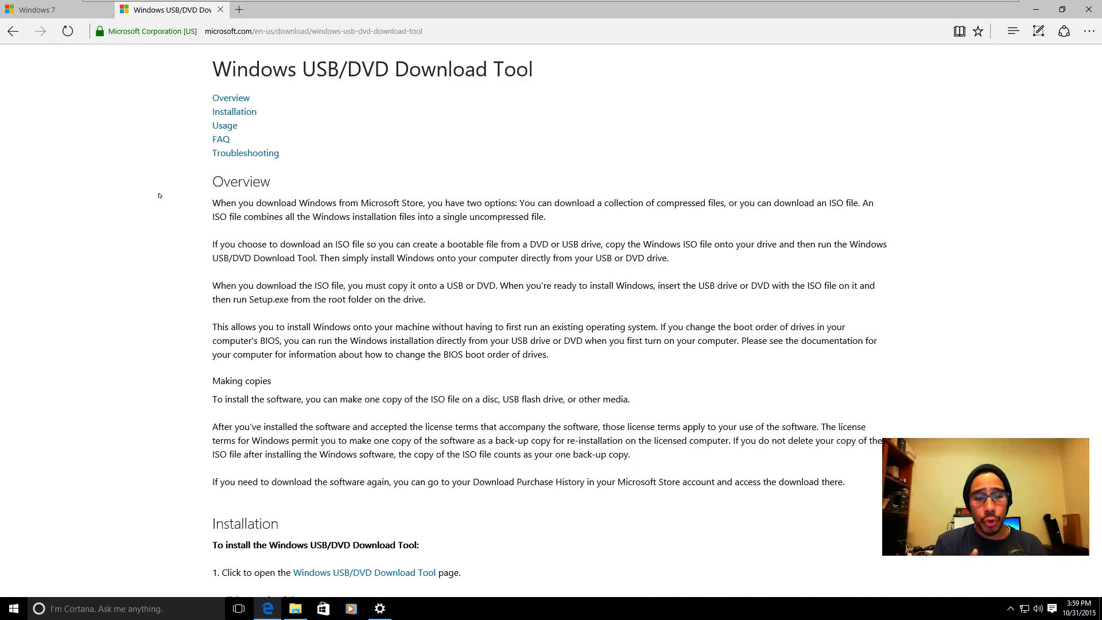
- Scroll the USB/DVD Download Tool page down to its Installation section
scroll("down", 3)
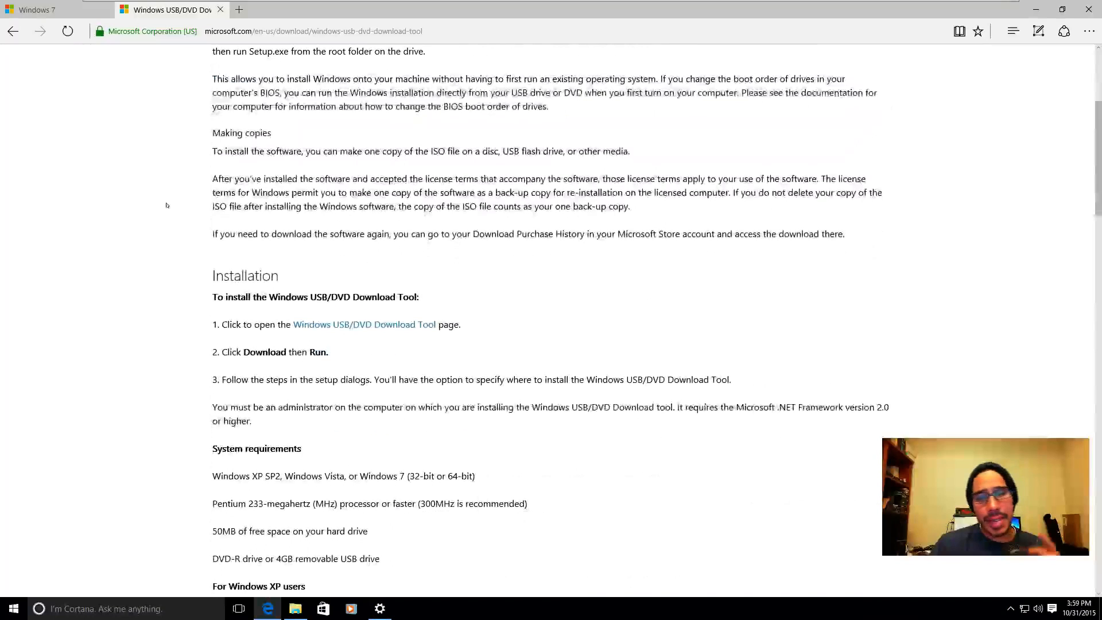
scroll("down", 3)
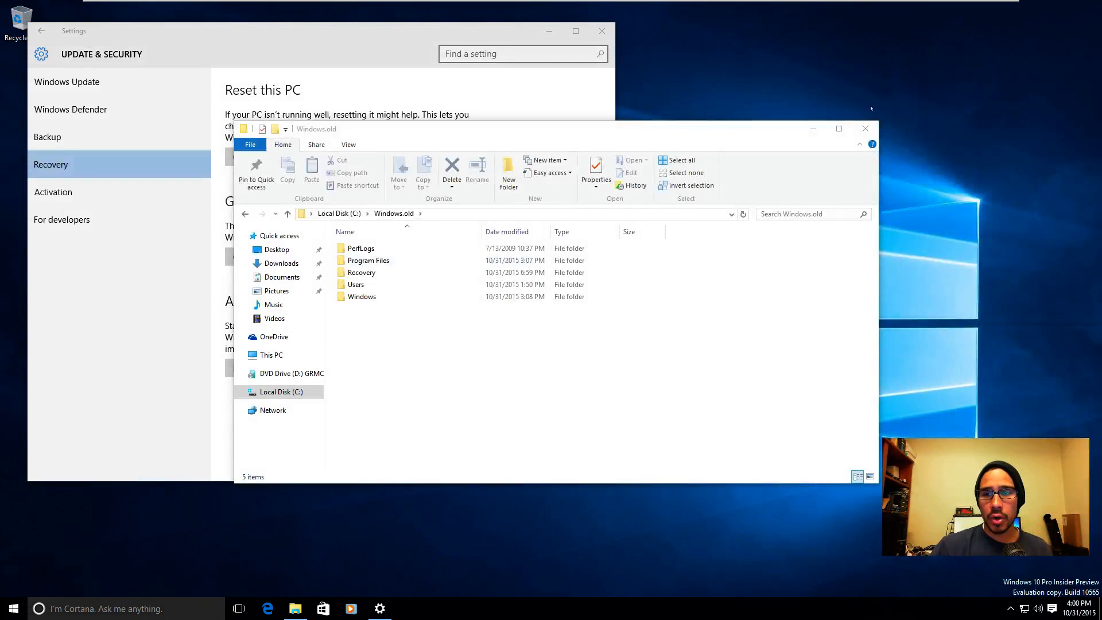
- Clear the desktop and select Windows.old on Local Disk (C:) in a fresh File Explorer
left_click(356, 283)
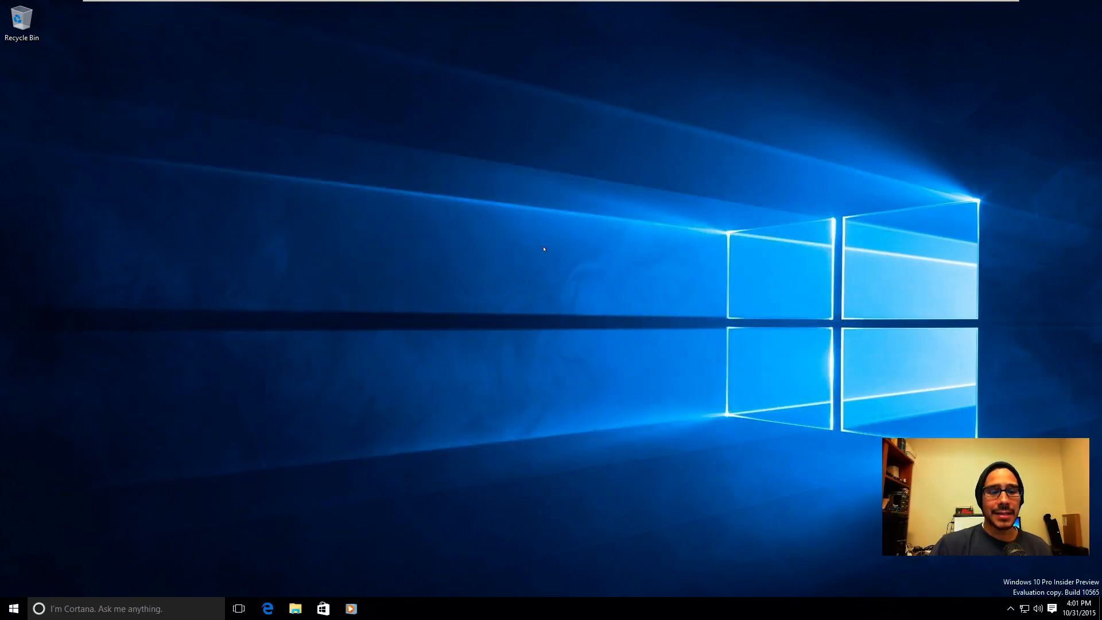
left_click(295, 609)
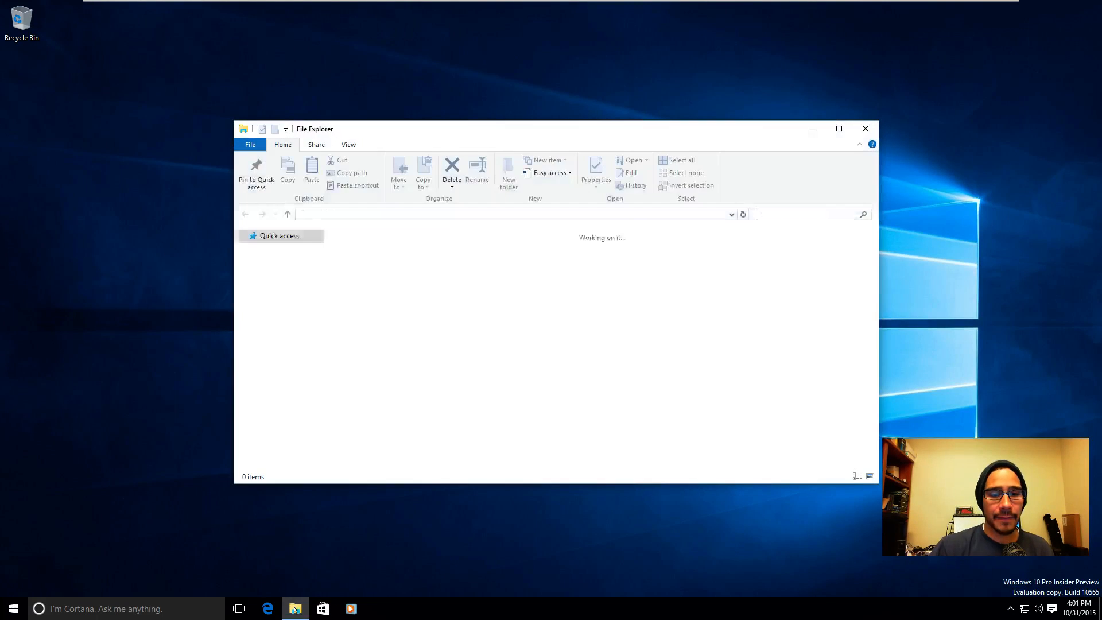
left_click(280, 392)
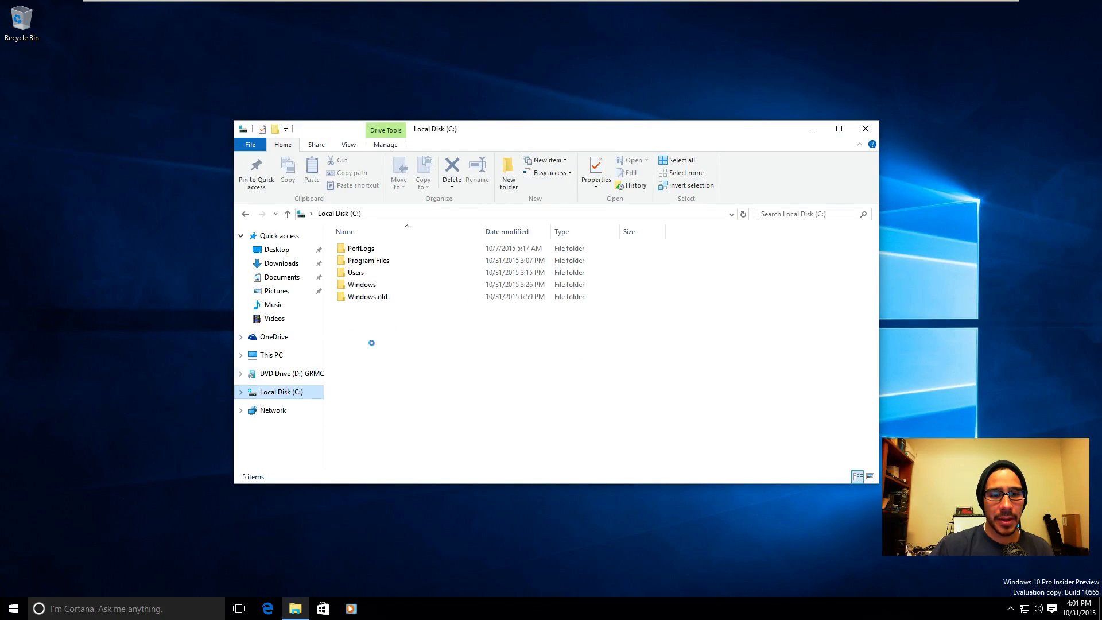
left_click(368, 296)
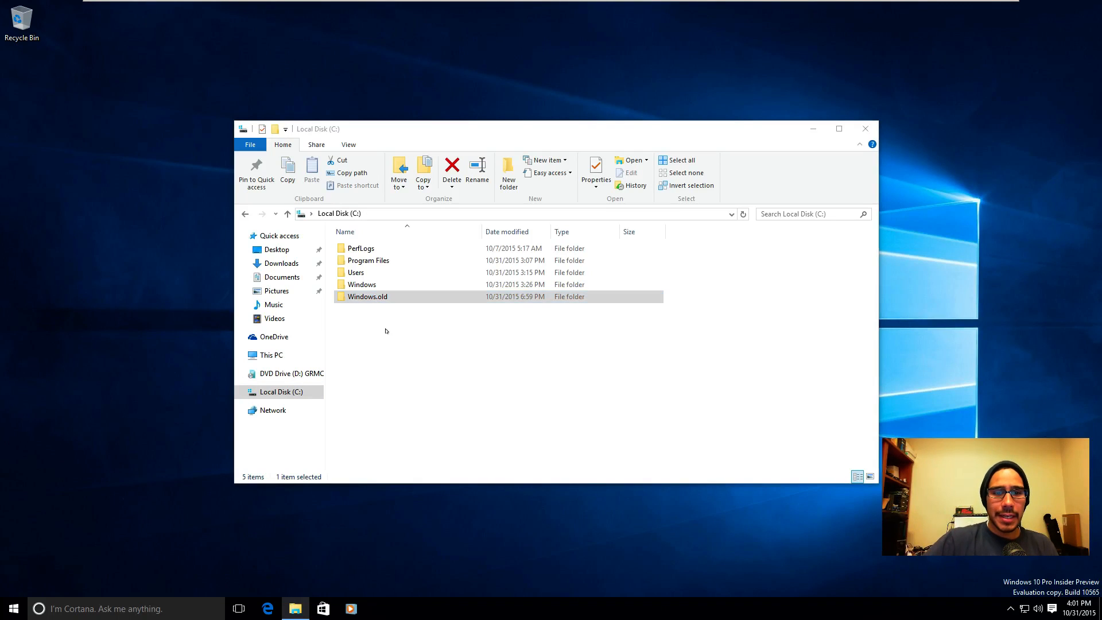
- Delete Windows.old, confirm, and cancel the Folder Access Denied message so the folder stays
left_click(451, 169)
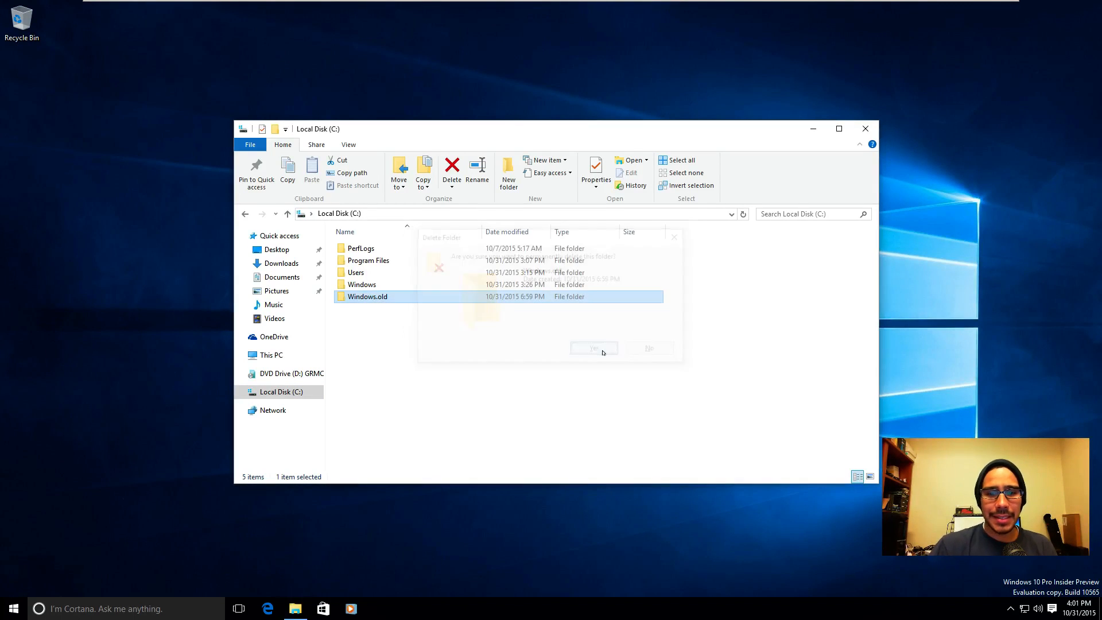
left_click(592, 348)
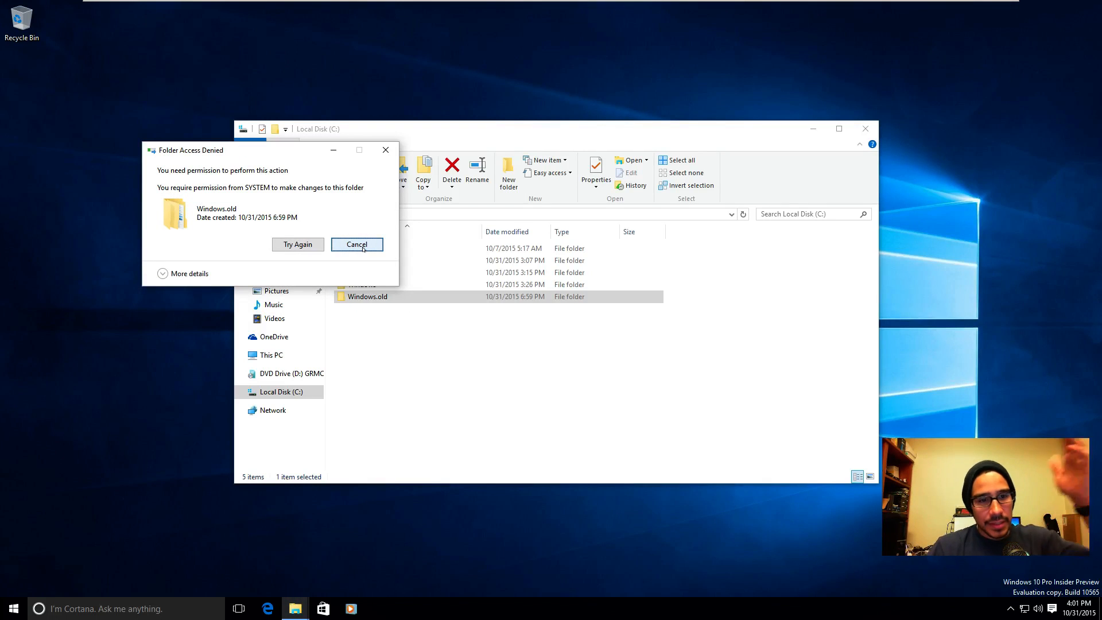
left_click(356, 243)
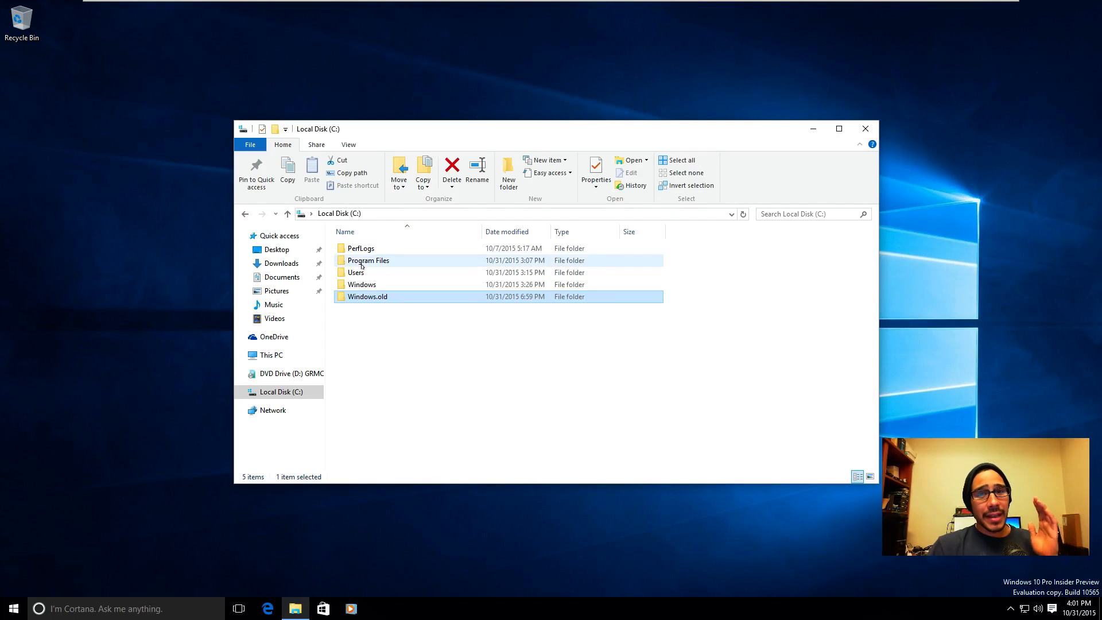
mouse_move(368, 260)
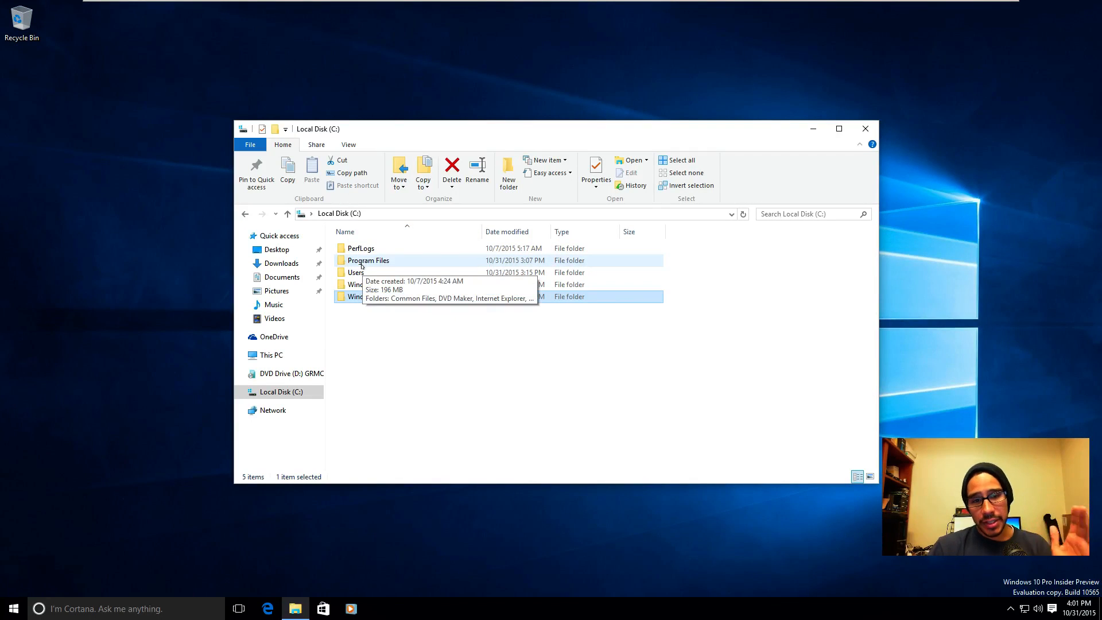
- Enter C:\Users, the btnhd profile and its empty Desktop folder, then return to the profile
double_click(355, 273)
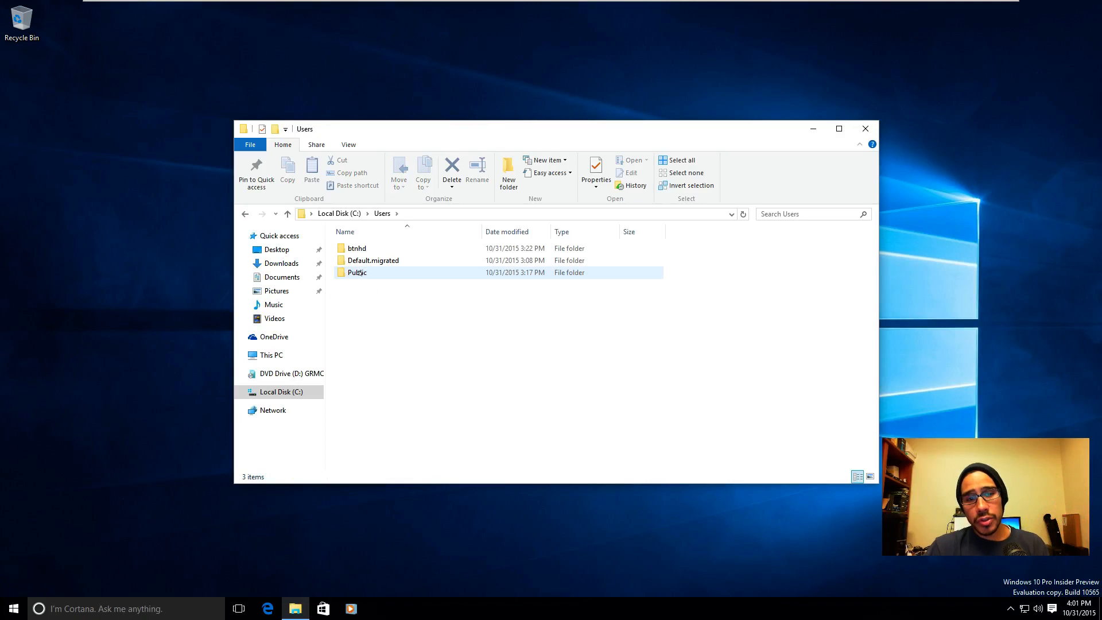
double_click(356, 248)
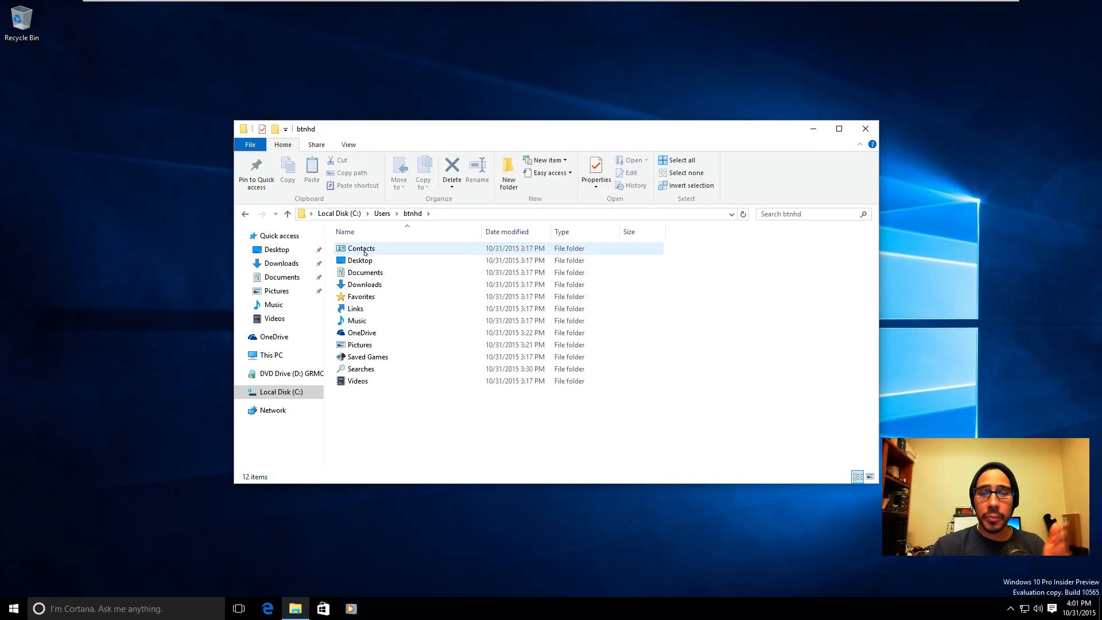
left_click(360, 260)
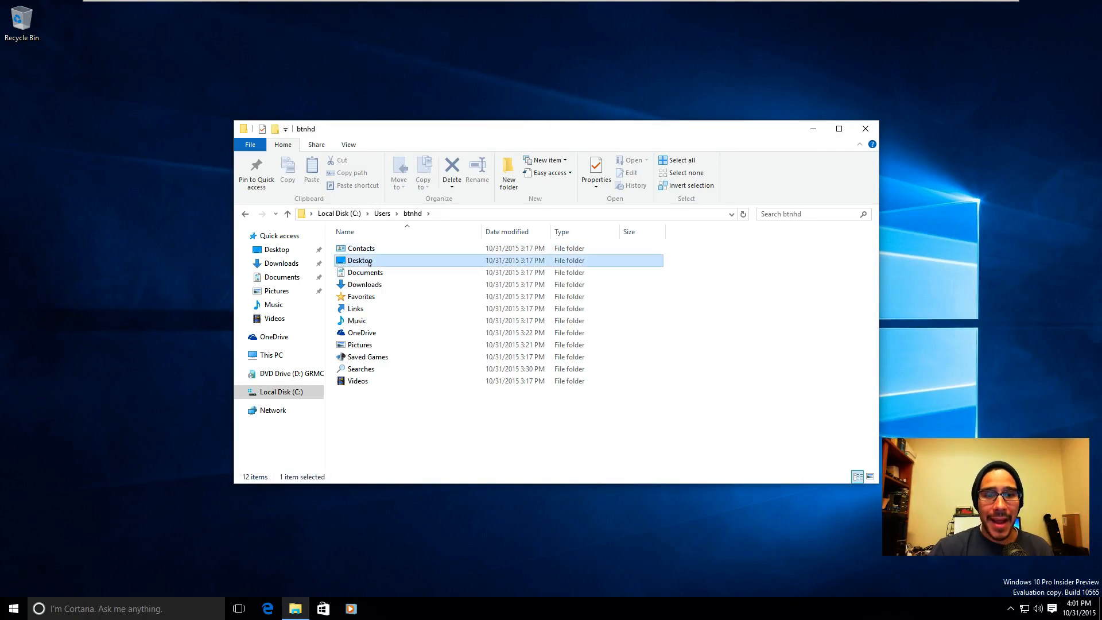
double_click(360, 260)
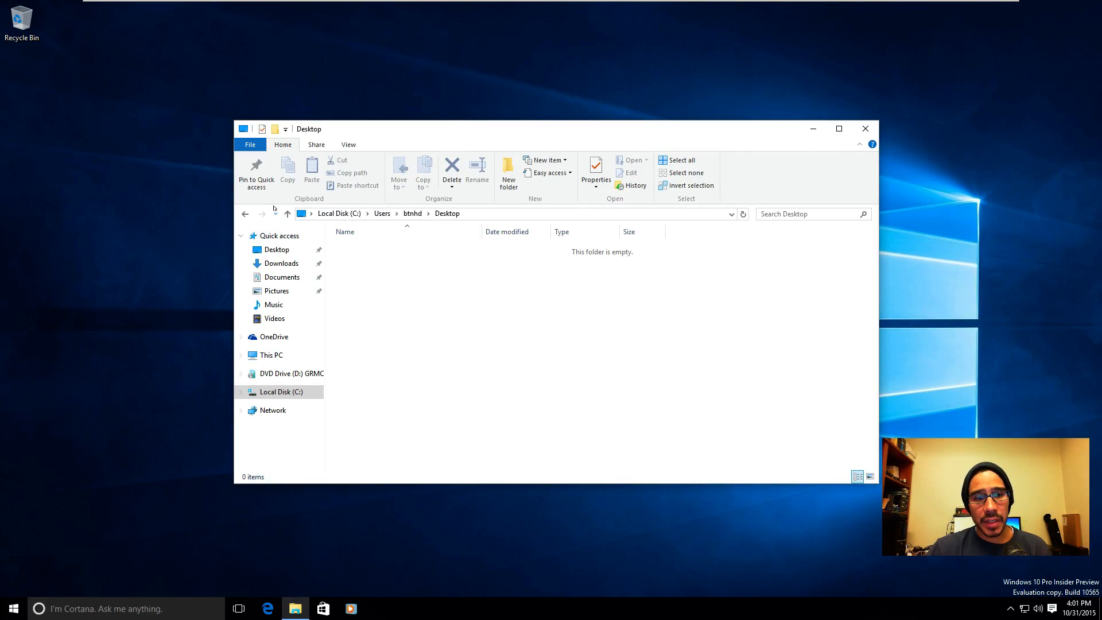
left_click(293, 214)
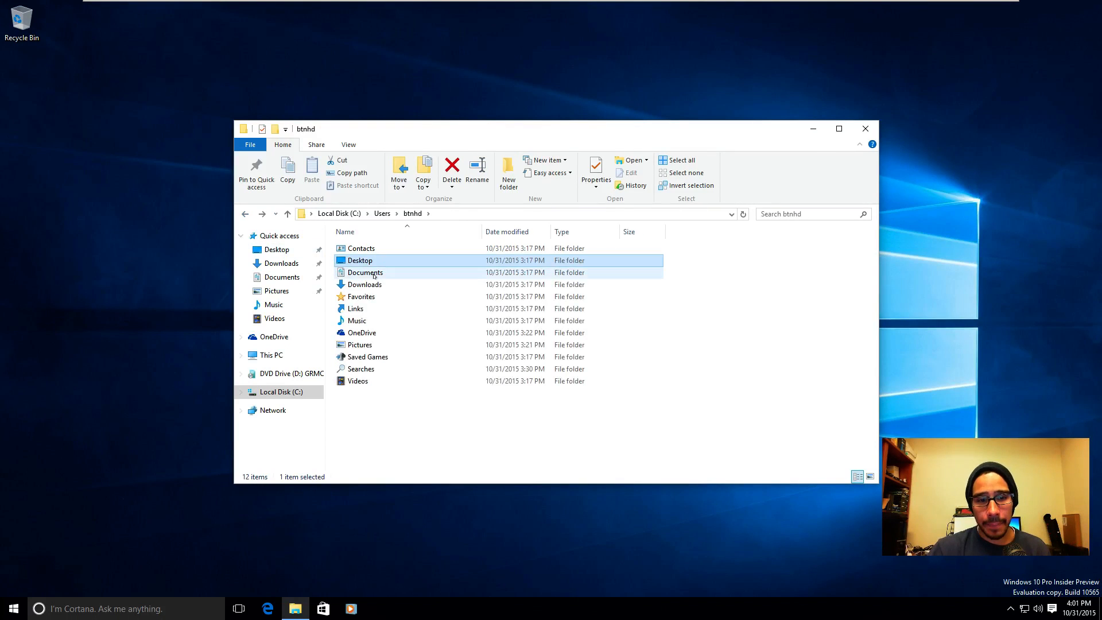
- Check the empty Downloads folder, then enter Pictures with Camera Roll and Saved Pictures
double_click(365, 272)
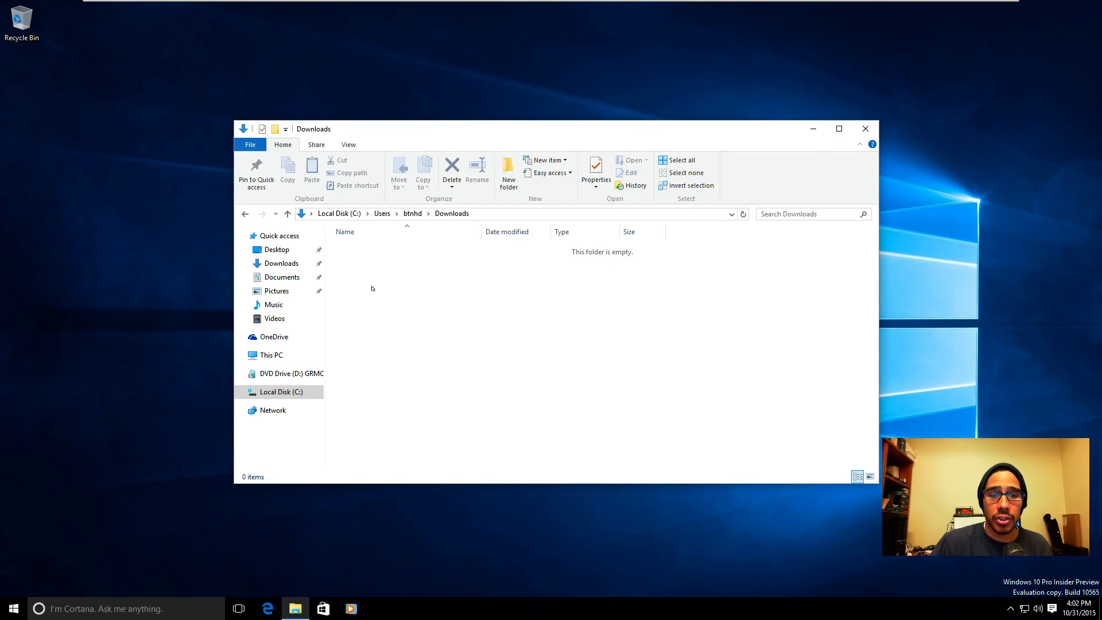
left_click(245, 214)
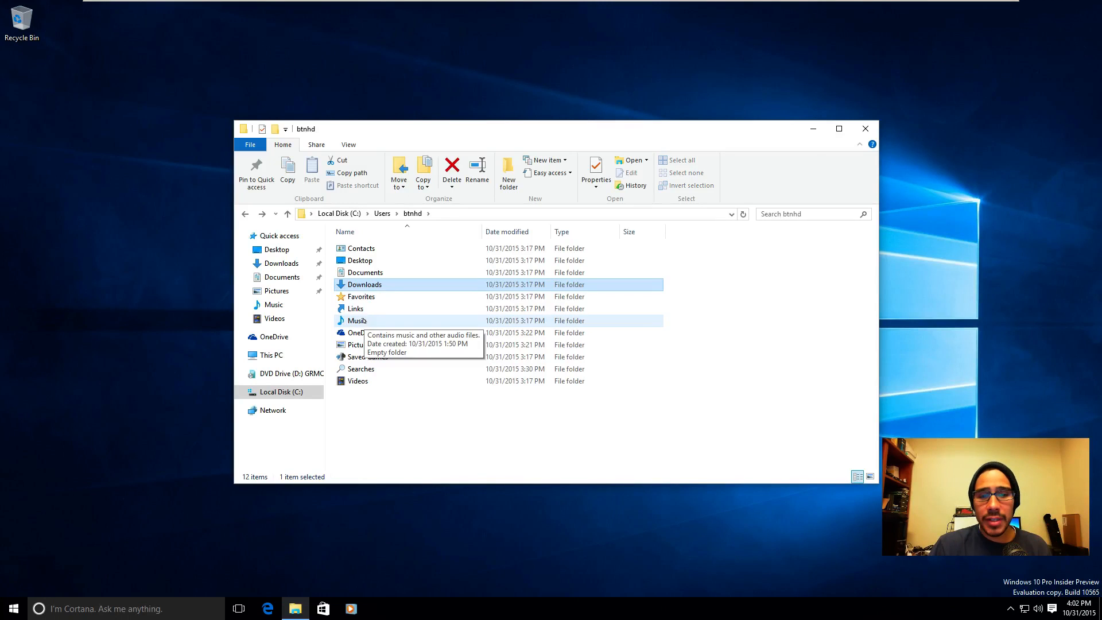
mouse_move(360, 296)
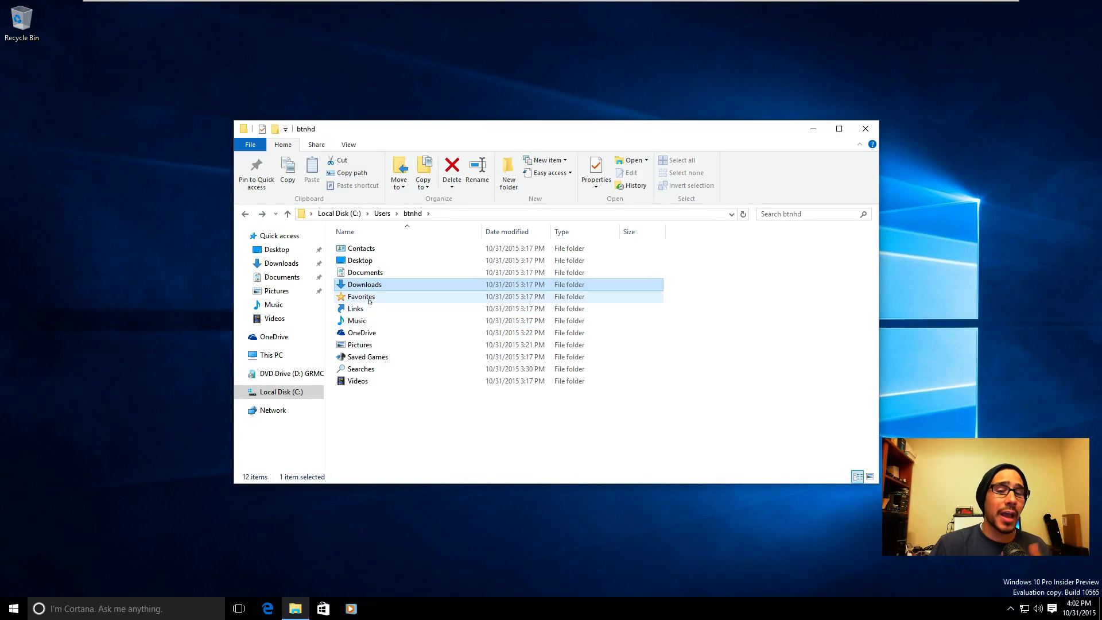
mouse_move(359, 345)
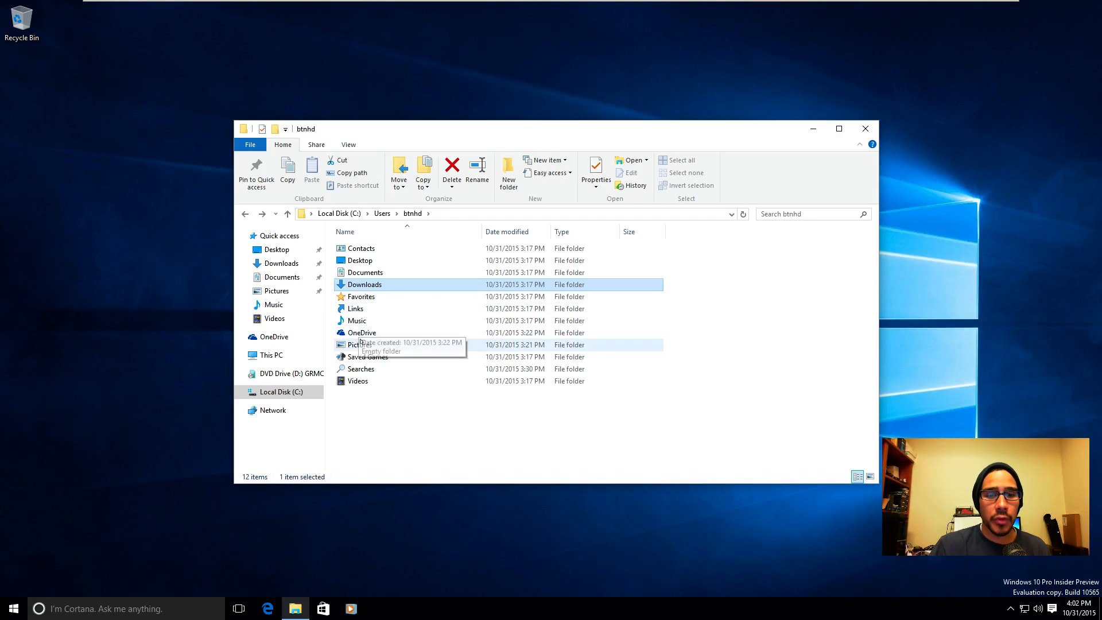
mouse_move(359, 344)
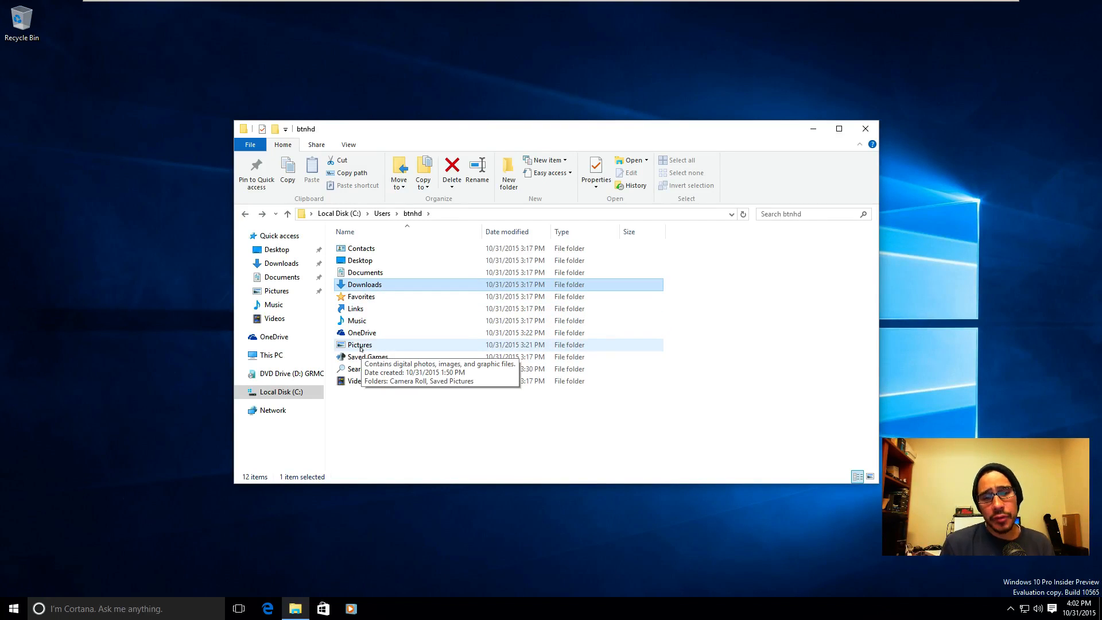
left_click(360, 344)
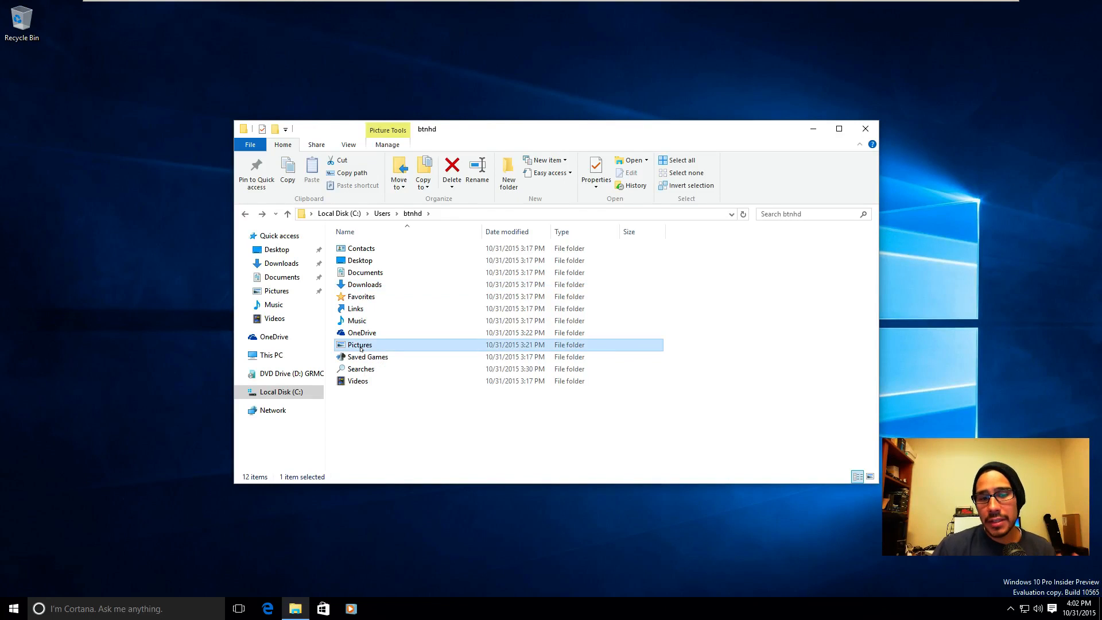
double_click(360, 344)
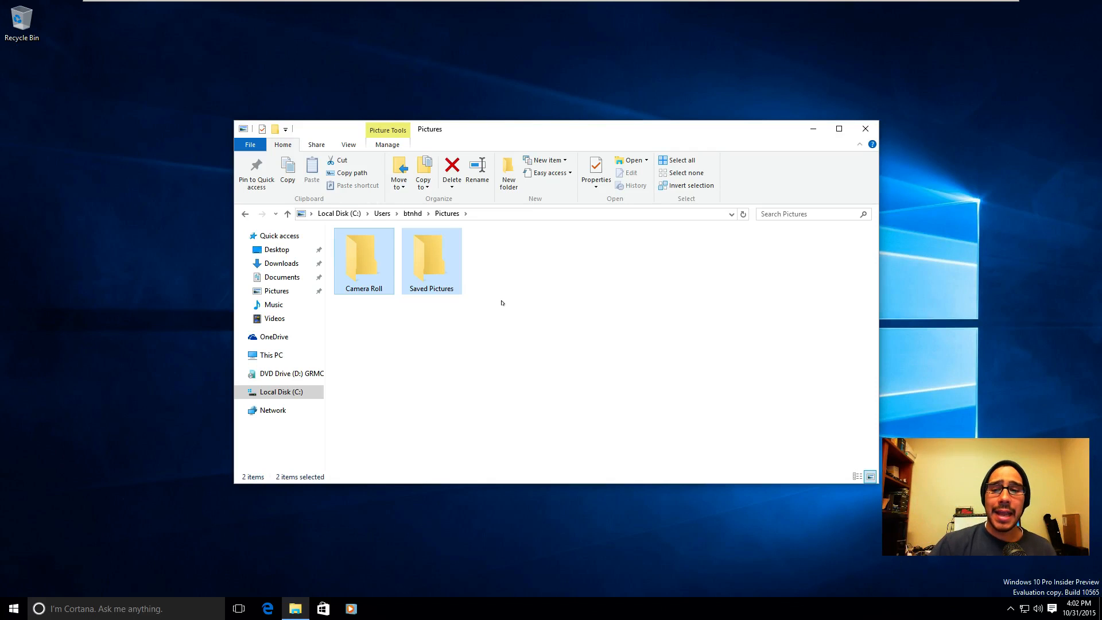
- Close Pictures and show DVD Drive (D:) in File Explorer, selecting the setup application
left_click(865, 129)
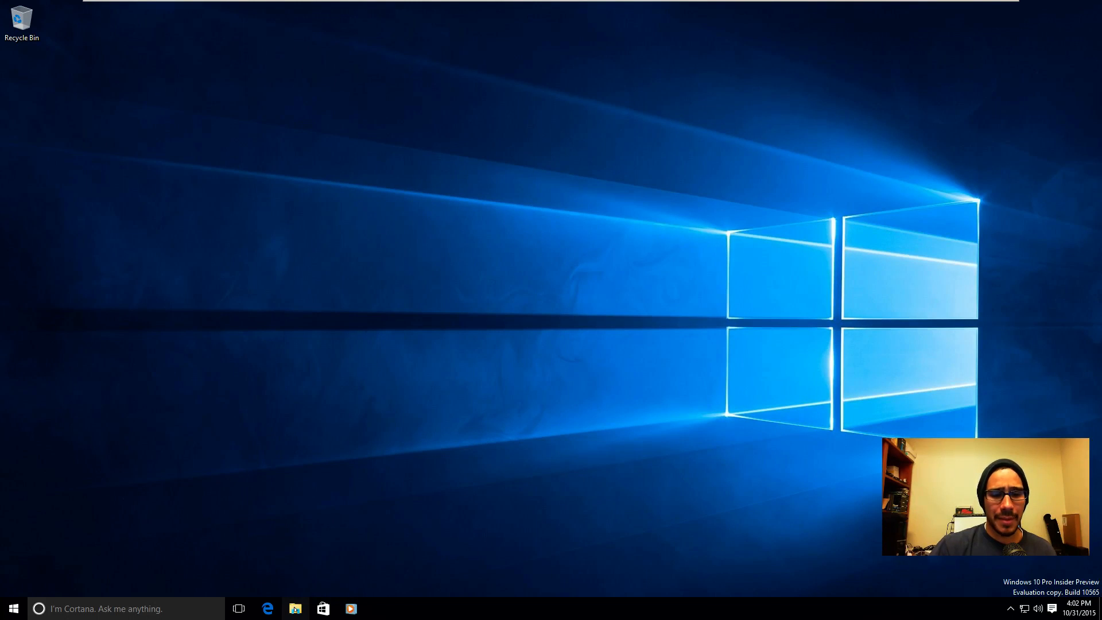
left_click(295, 609)
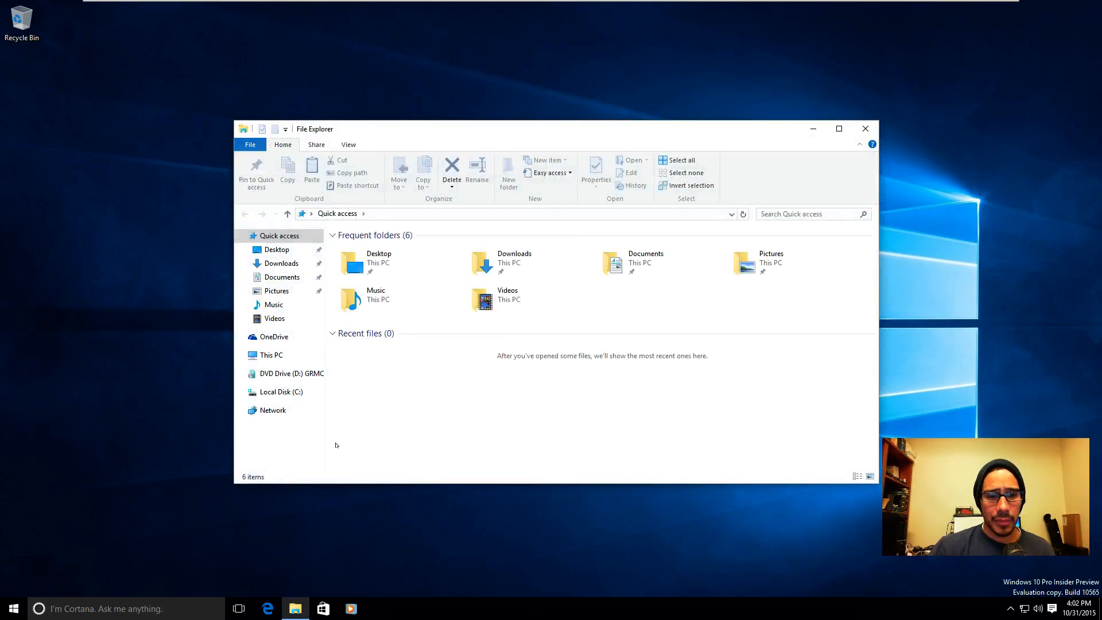
left_click(291, 373)
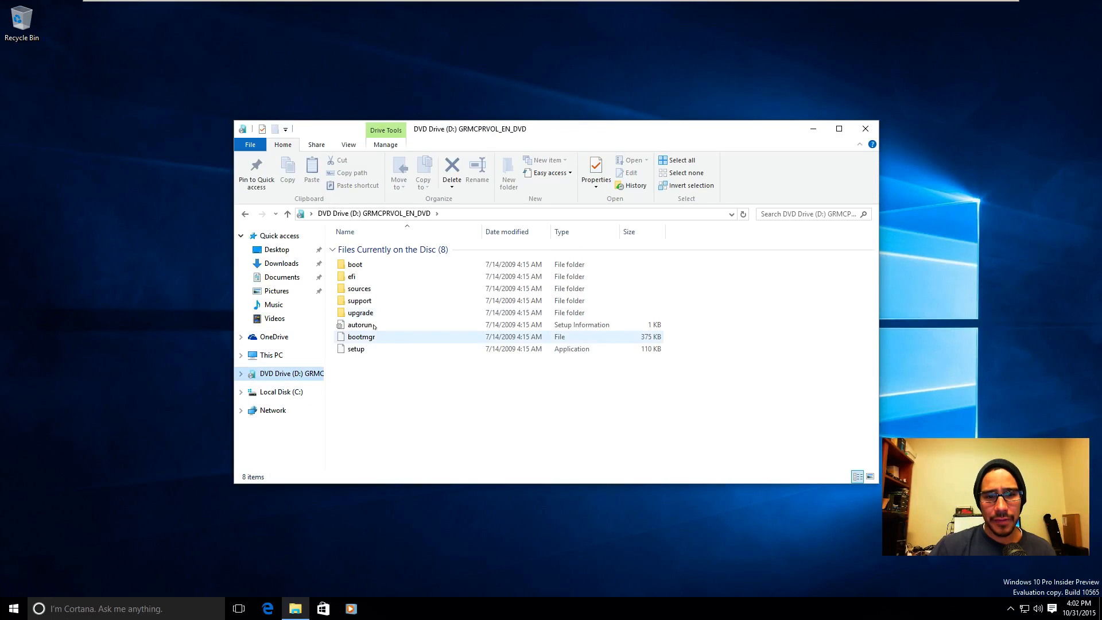
mouse_move(359, 313)
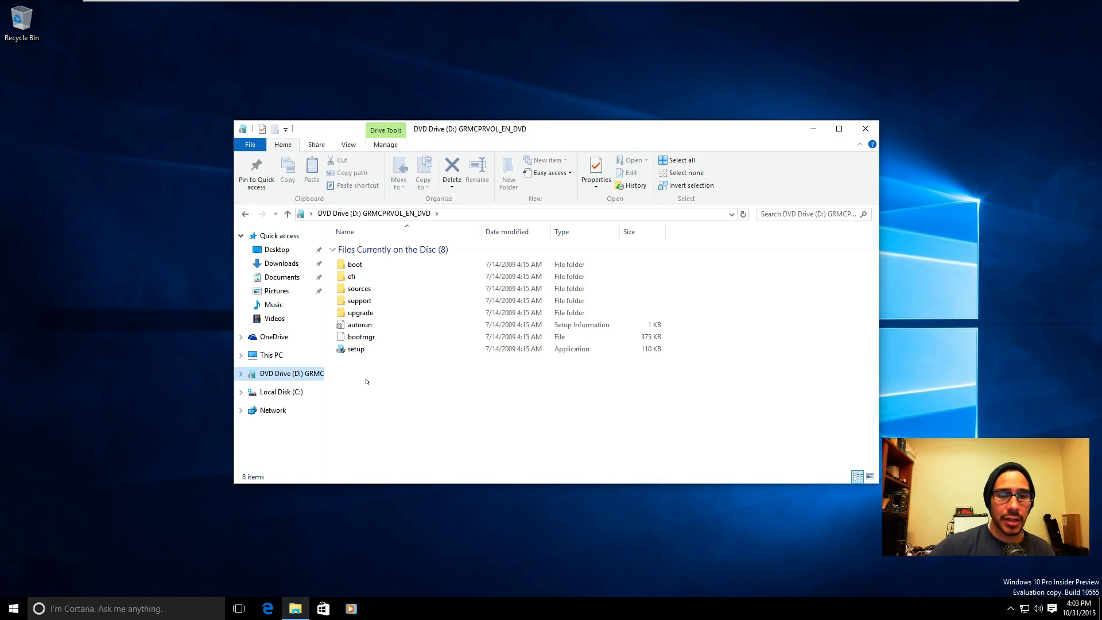
left_click(356, 349)
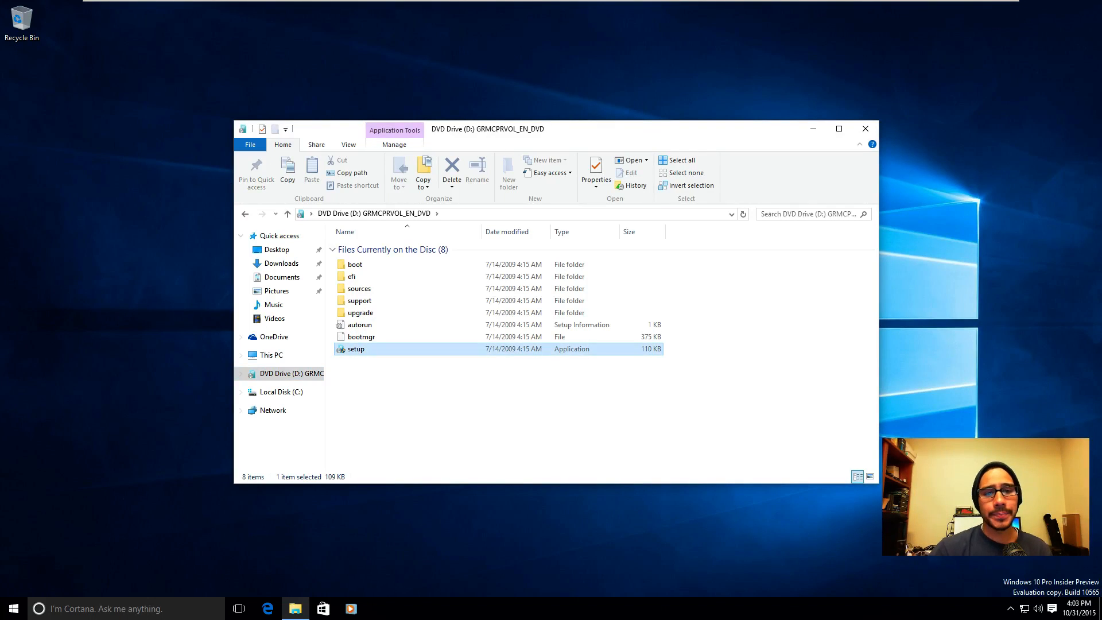
double_click(356, 349)
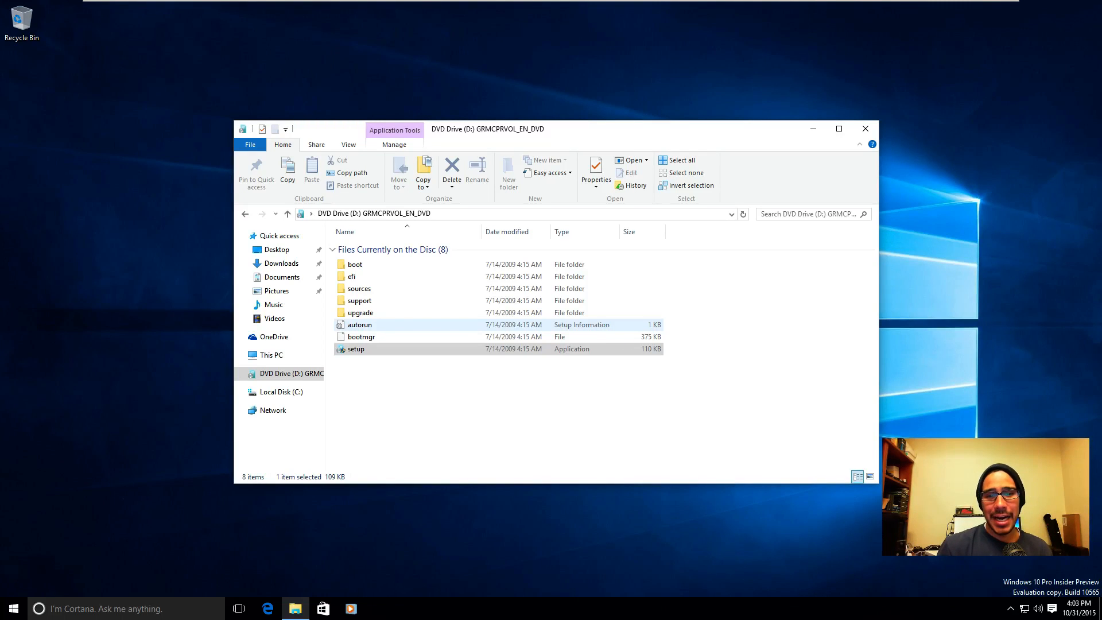
- Run setup from the disc, close Install Windows once, and relaunch it to the updates prompt
double_click(354, 349)
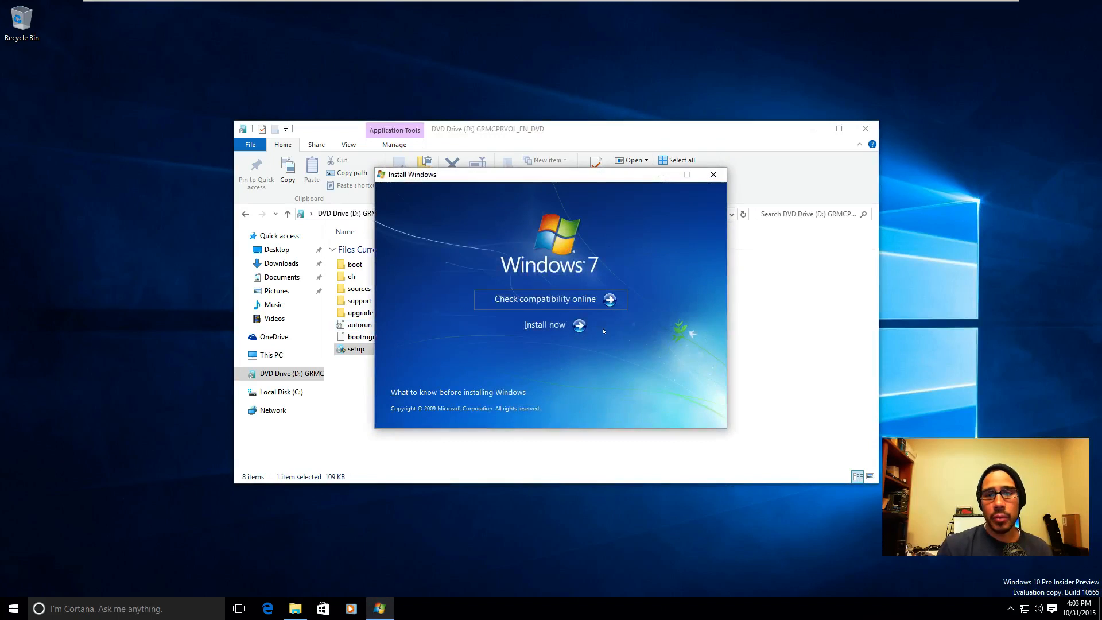
mouse_move(550, 298)
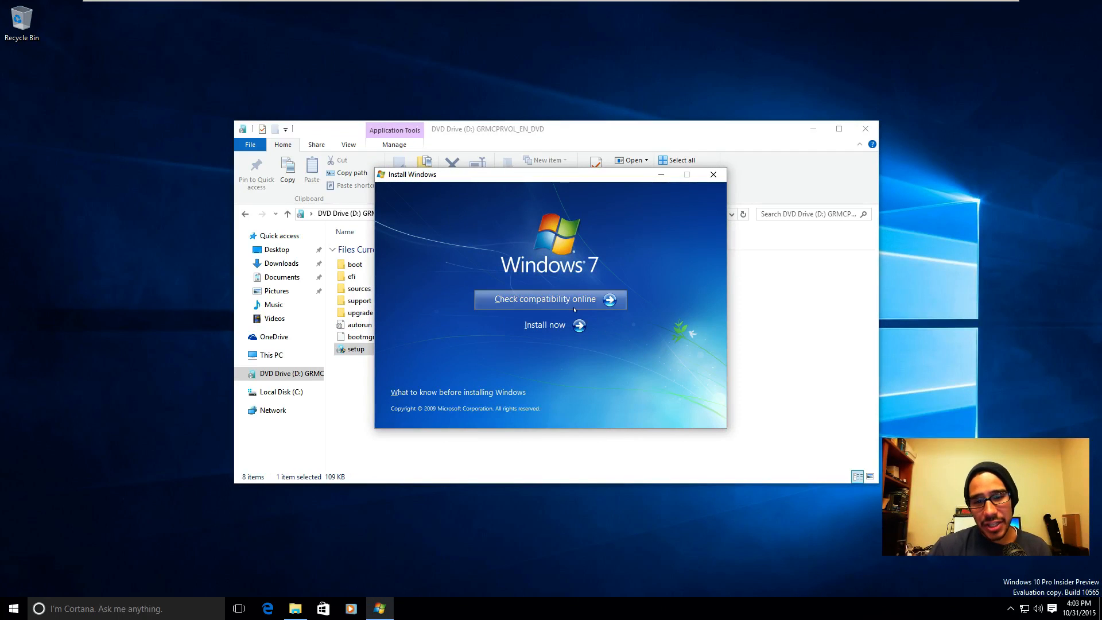
left_click(713, 173)
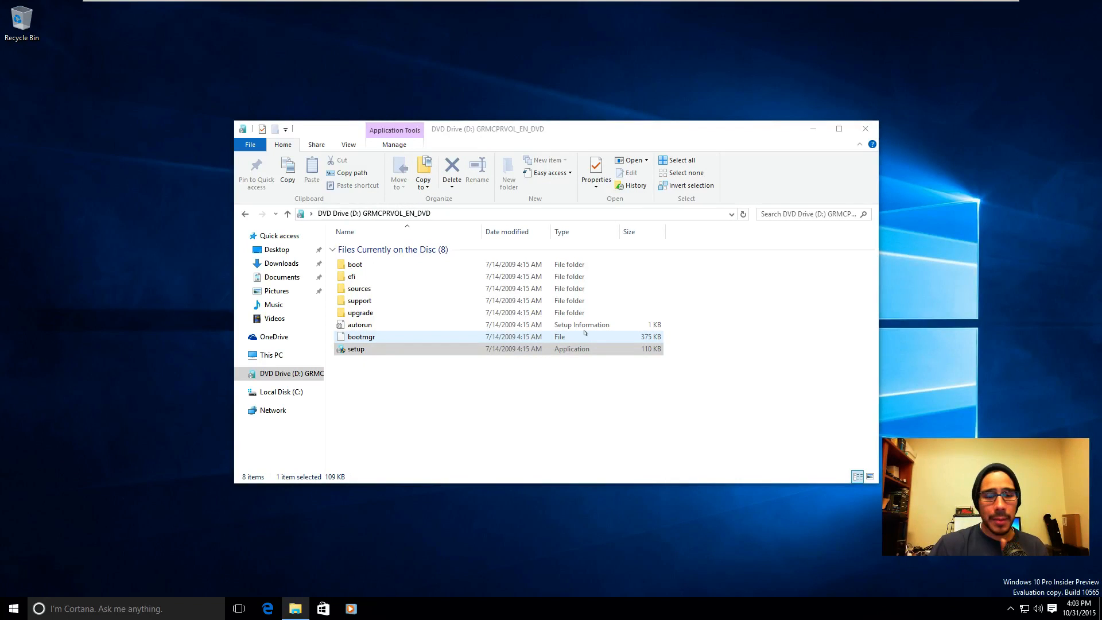
double_click(356, 349)
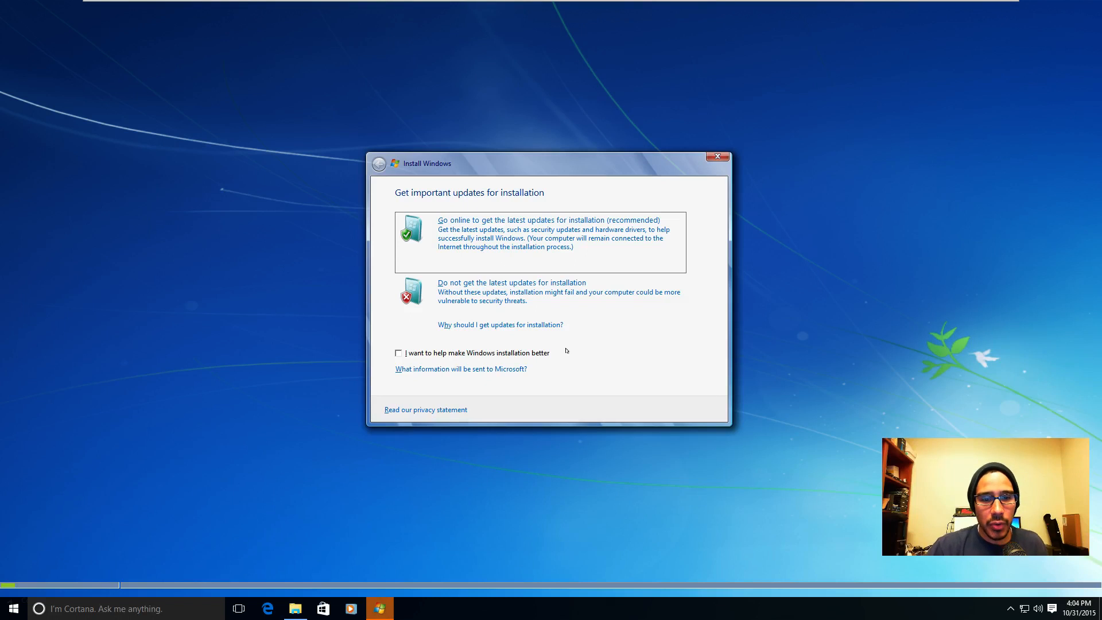
mouse_move(516, 295)
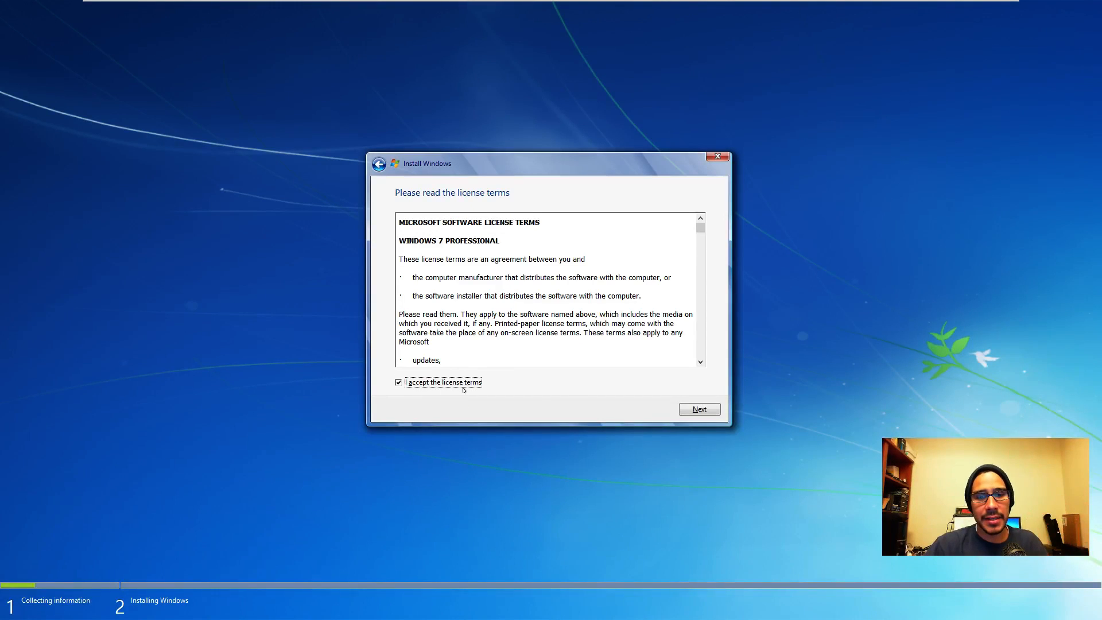
- Proceed past the accepted license terms, choose Upgrade, and dismiss the incompatibility report to reach partition selection
left_click(698, 409)
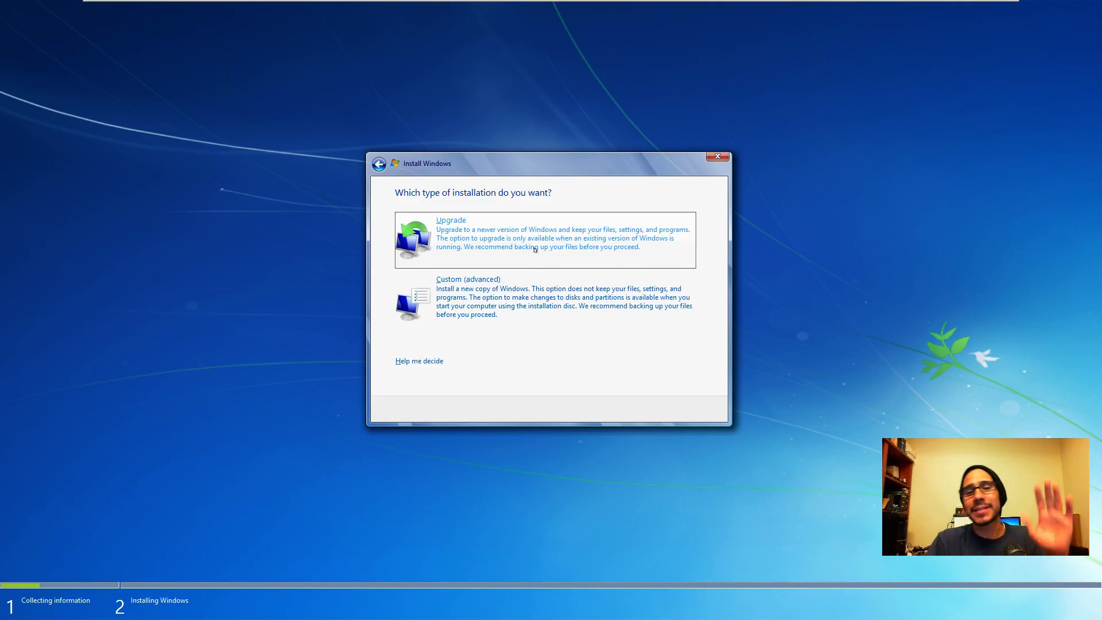
left_click(544, 232)
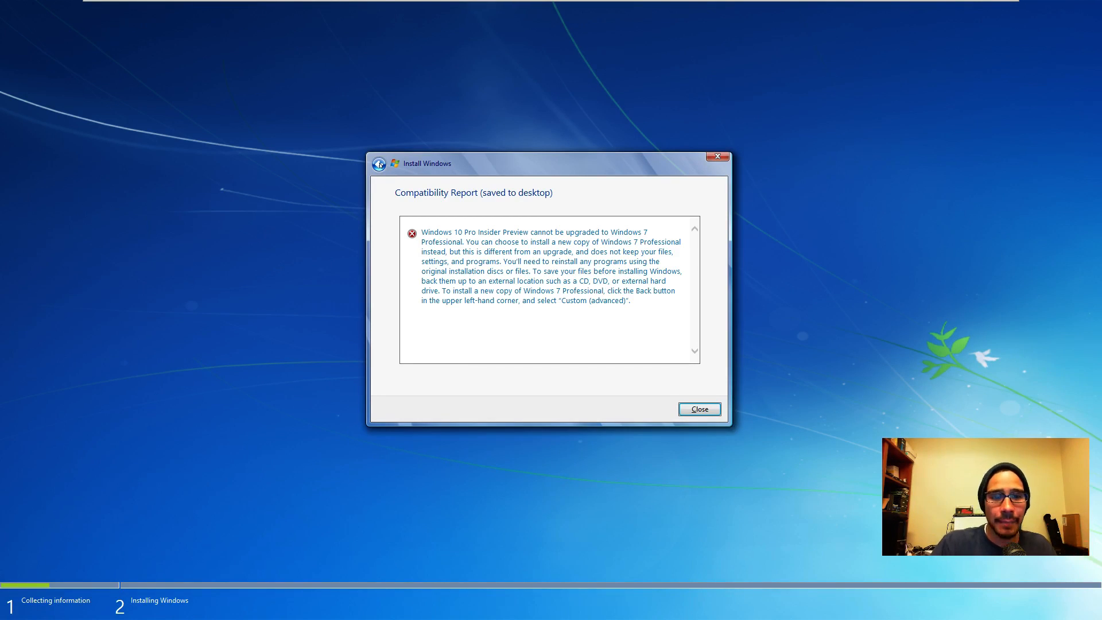
left_click(699, 408)
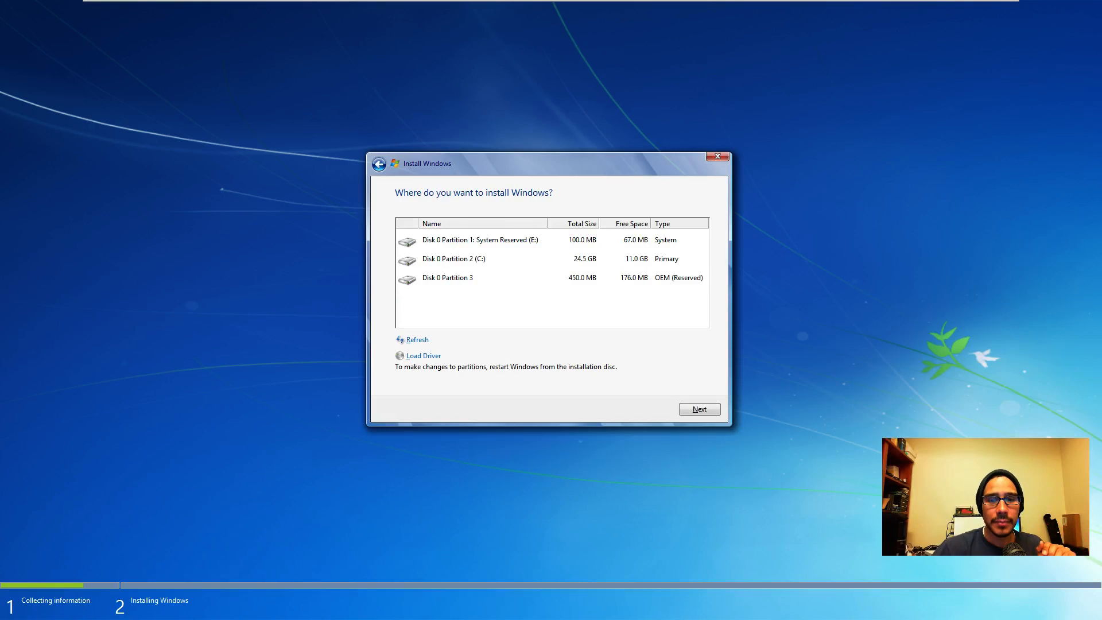
- Choose Disk 0 Partition 2 (C:) as the install target and accept the Windows.old warning
left_click(455, 259)
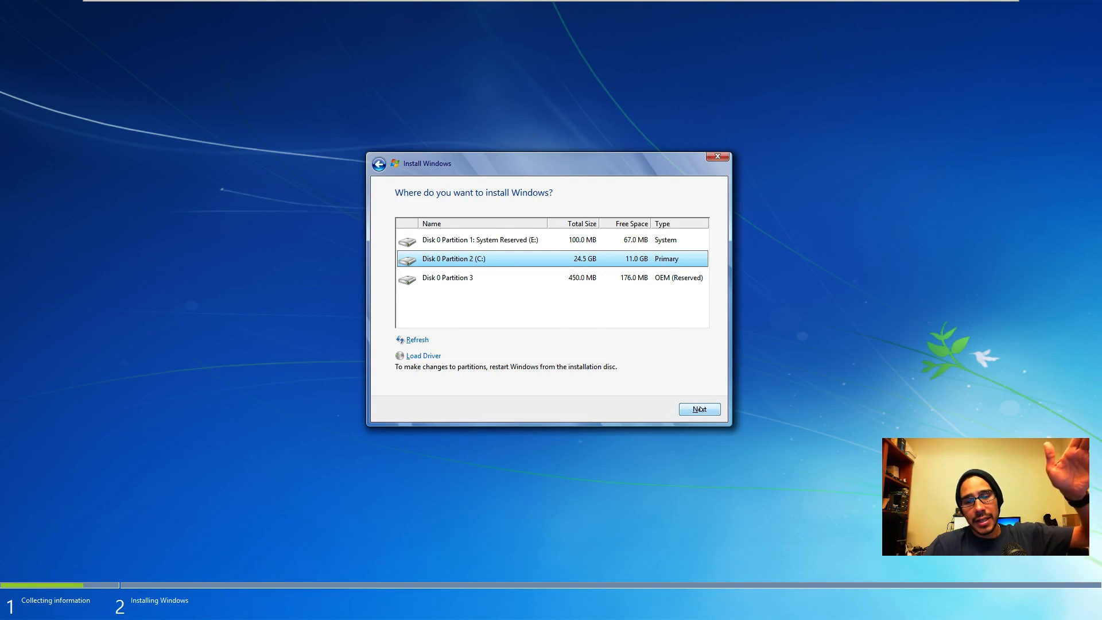
left_click(698, 409)
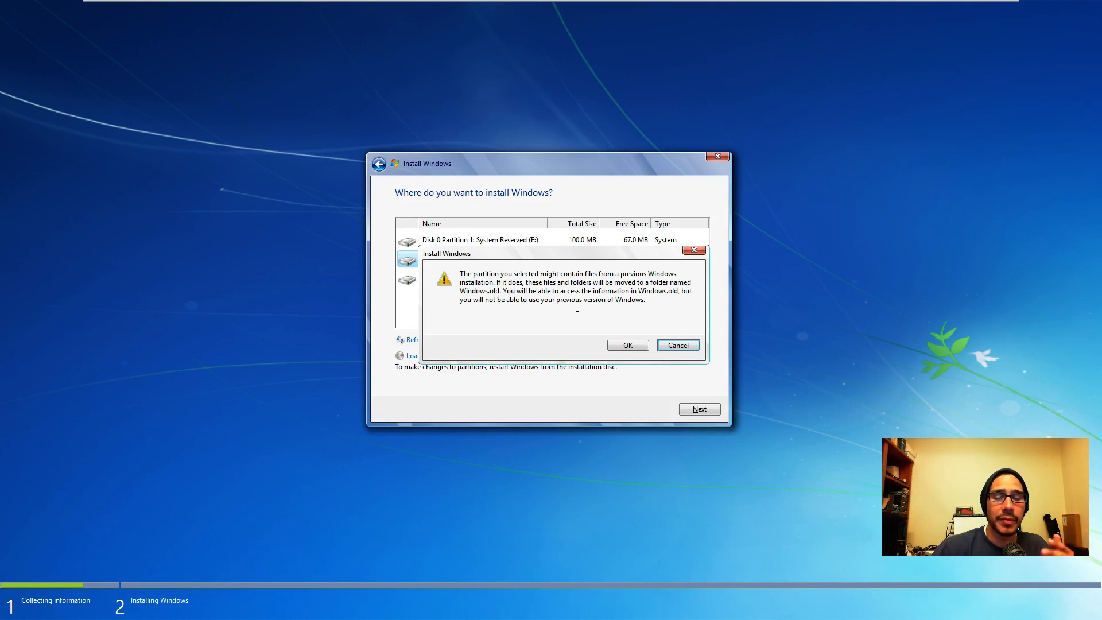
left_click(627, 345)
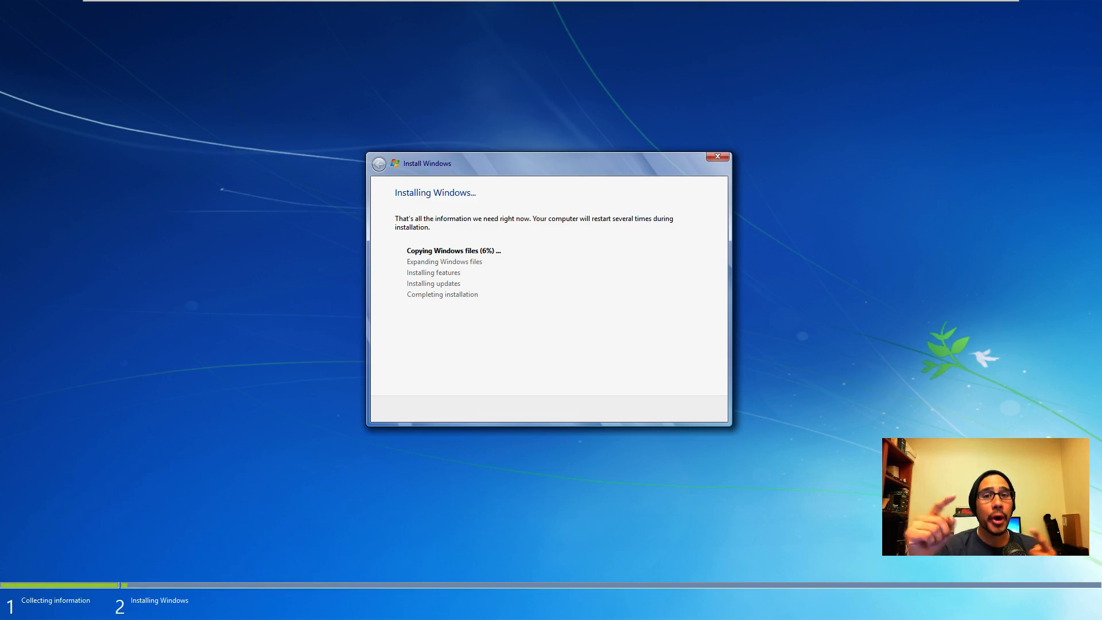
mouse_move(603, 347)
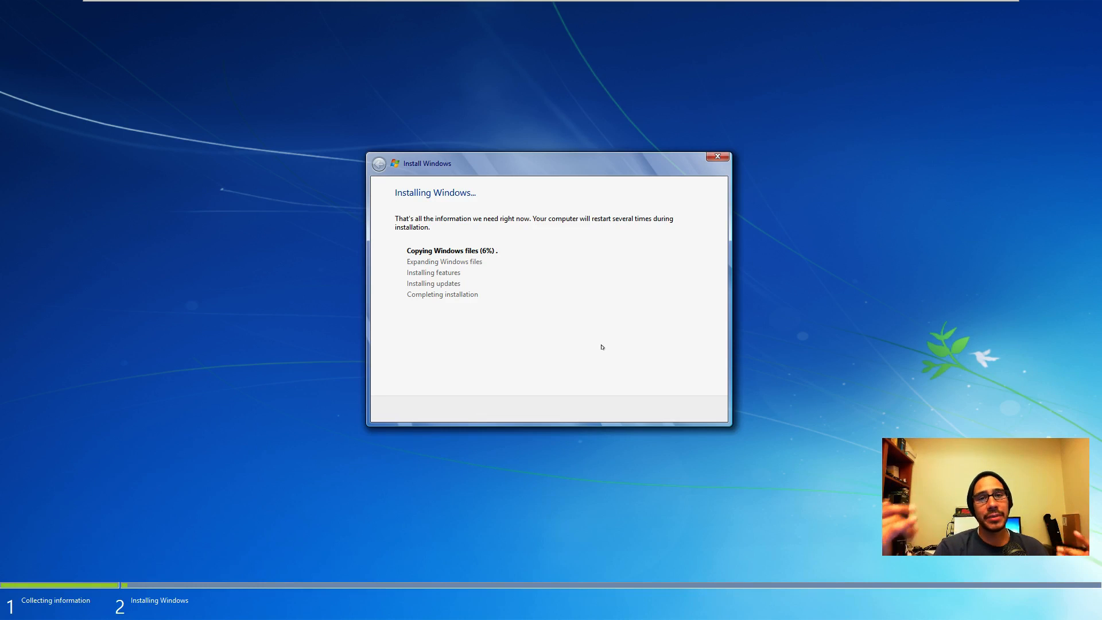